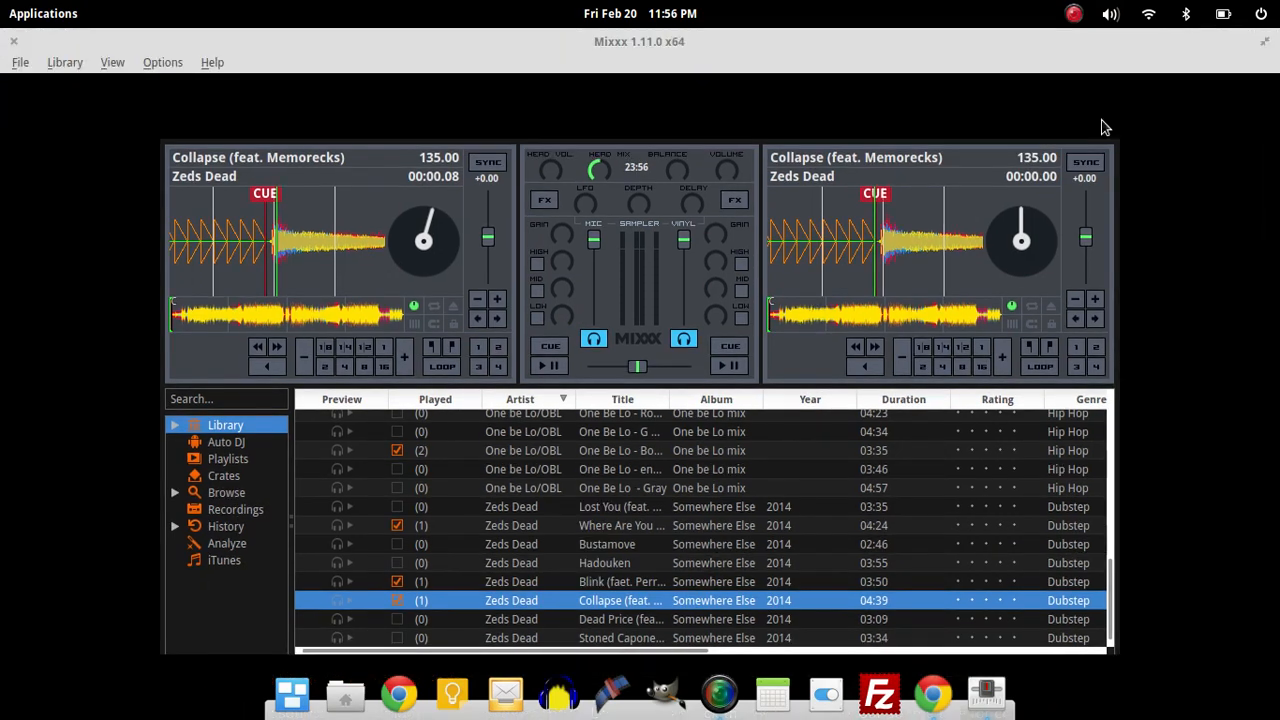
{"action": "mouse_move", "coordinate": [908, 76]}
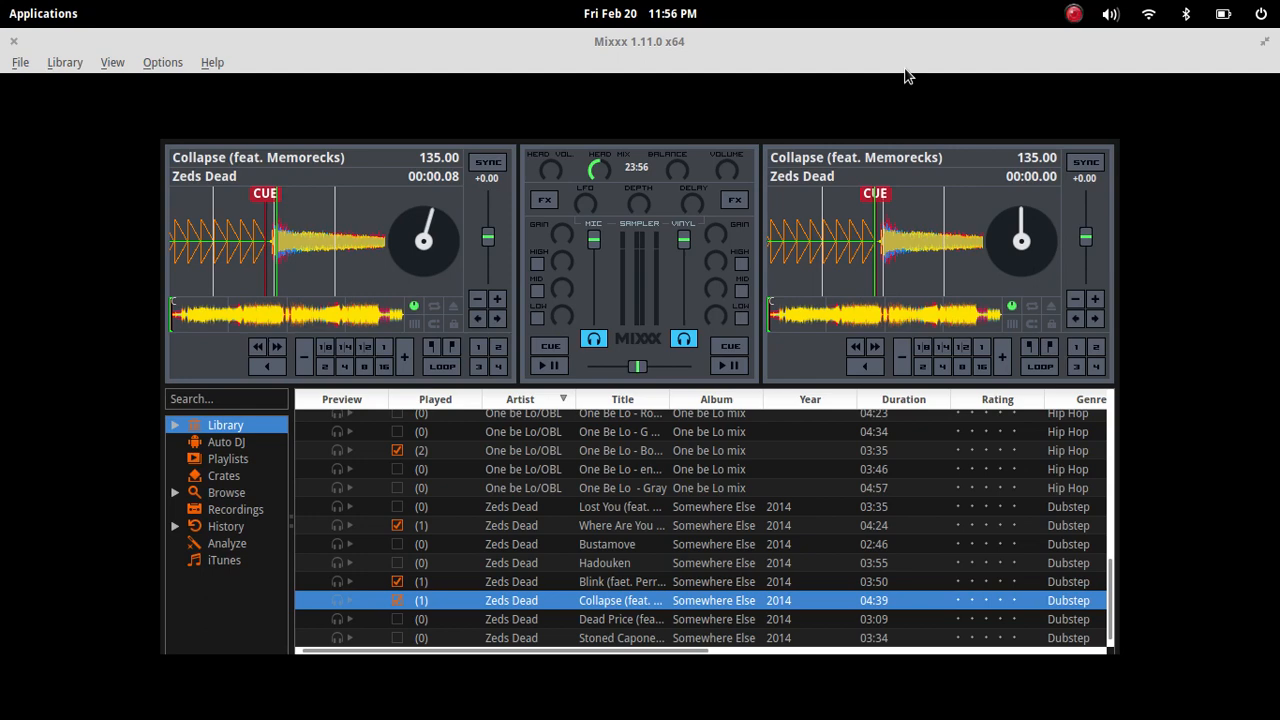
{"action": "mouse_move", "coordinate": [630, 36]}
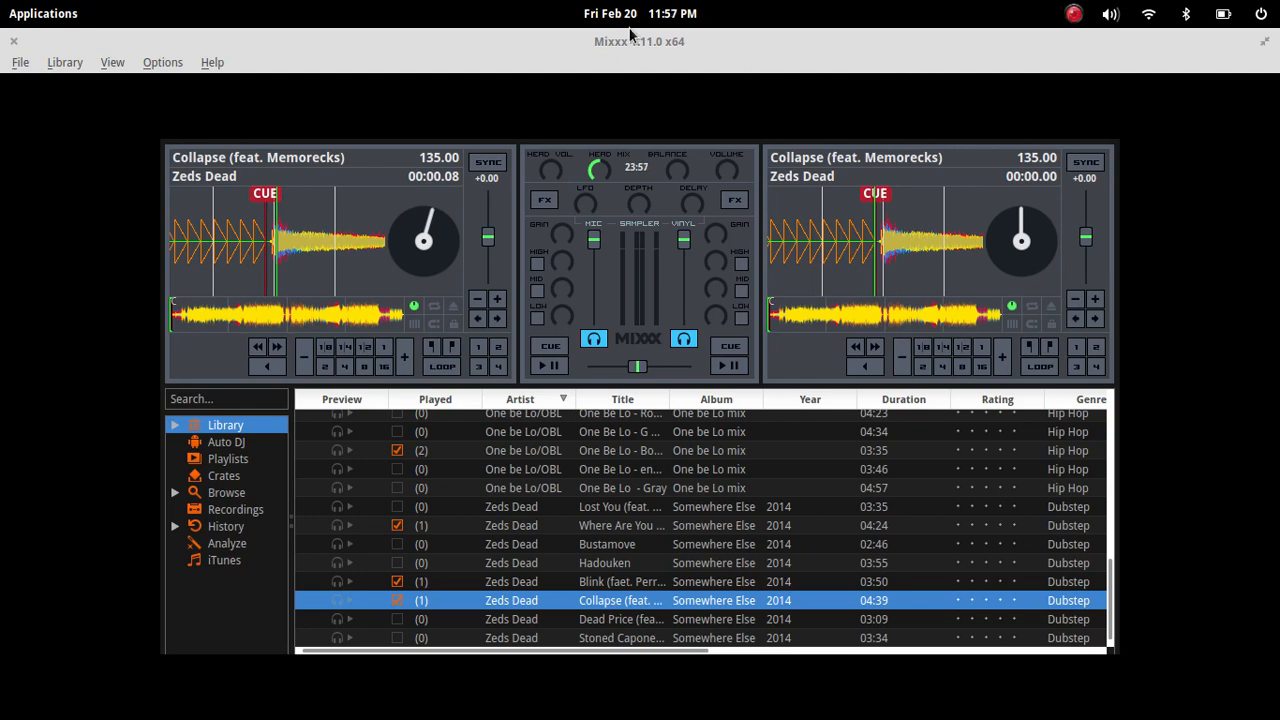
{"action": "mouse_move", "coordinate": [612, 56]}
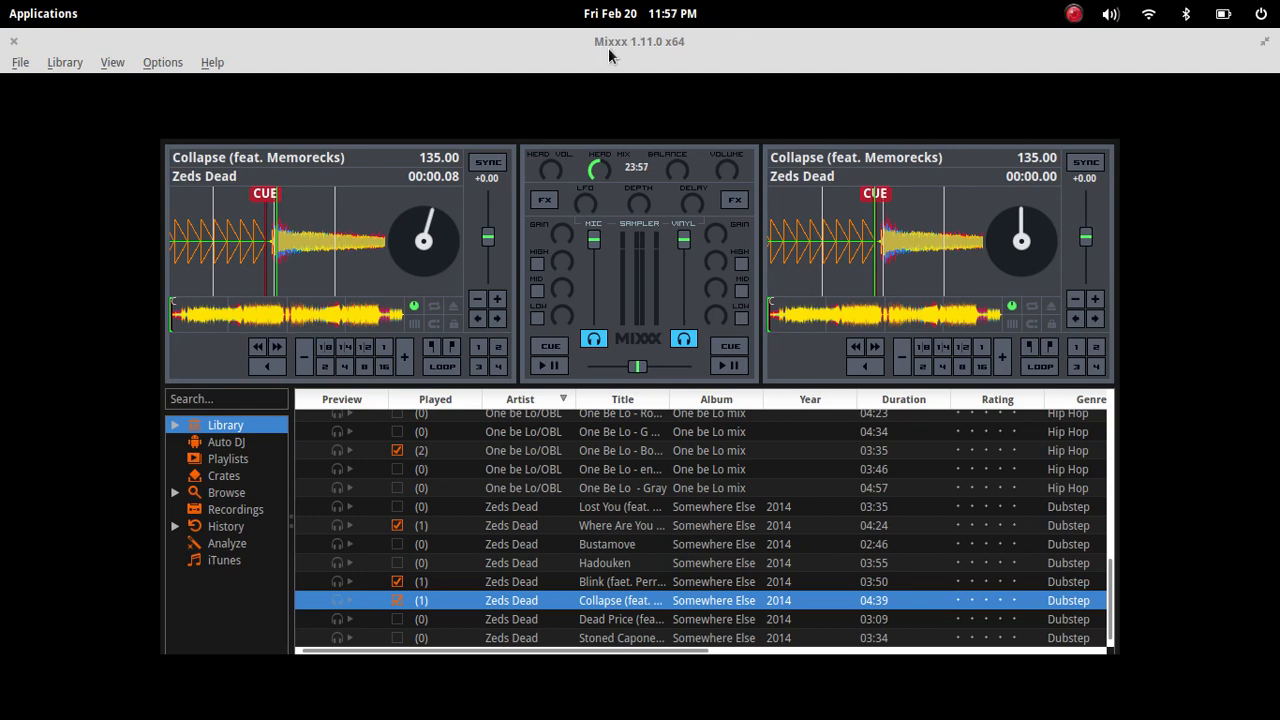
{"action": "mouse_move", "coordinate": [630, 88]}
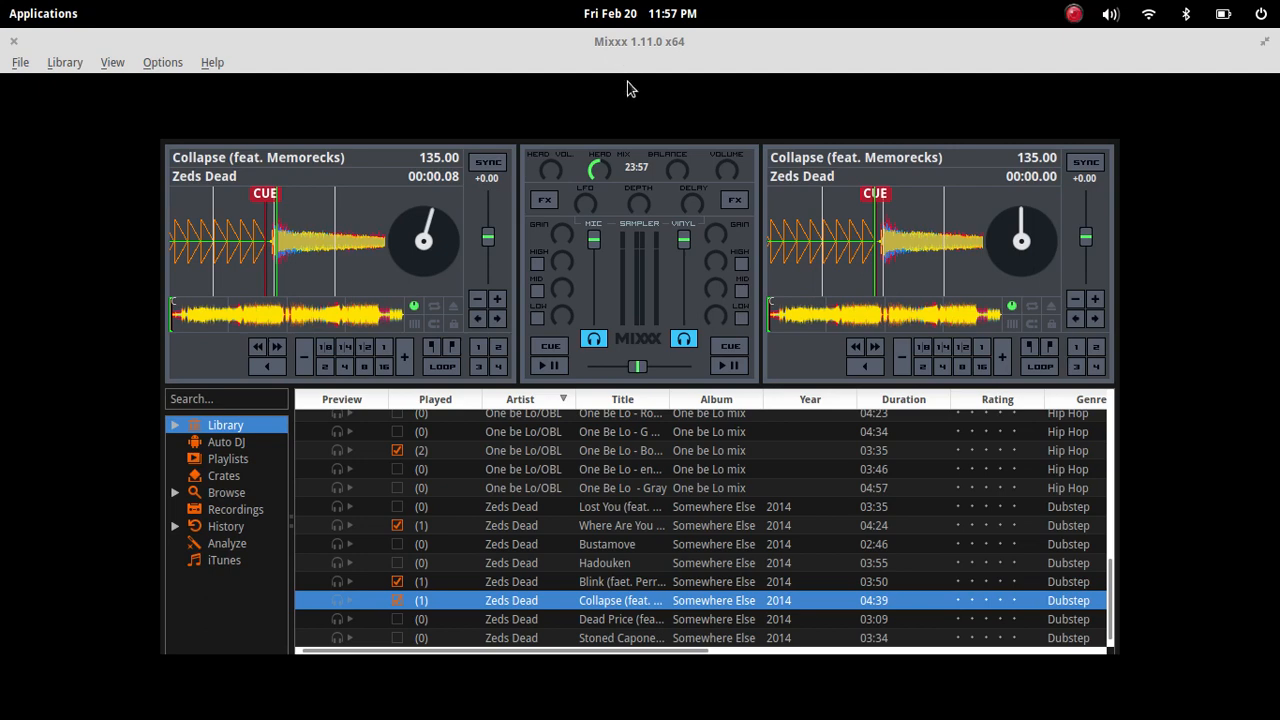
{"action": "mouse_move", "coordinate": [648, 356]}
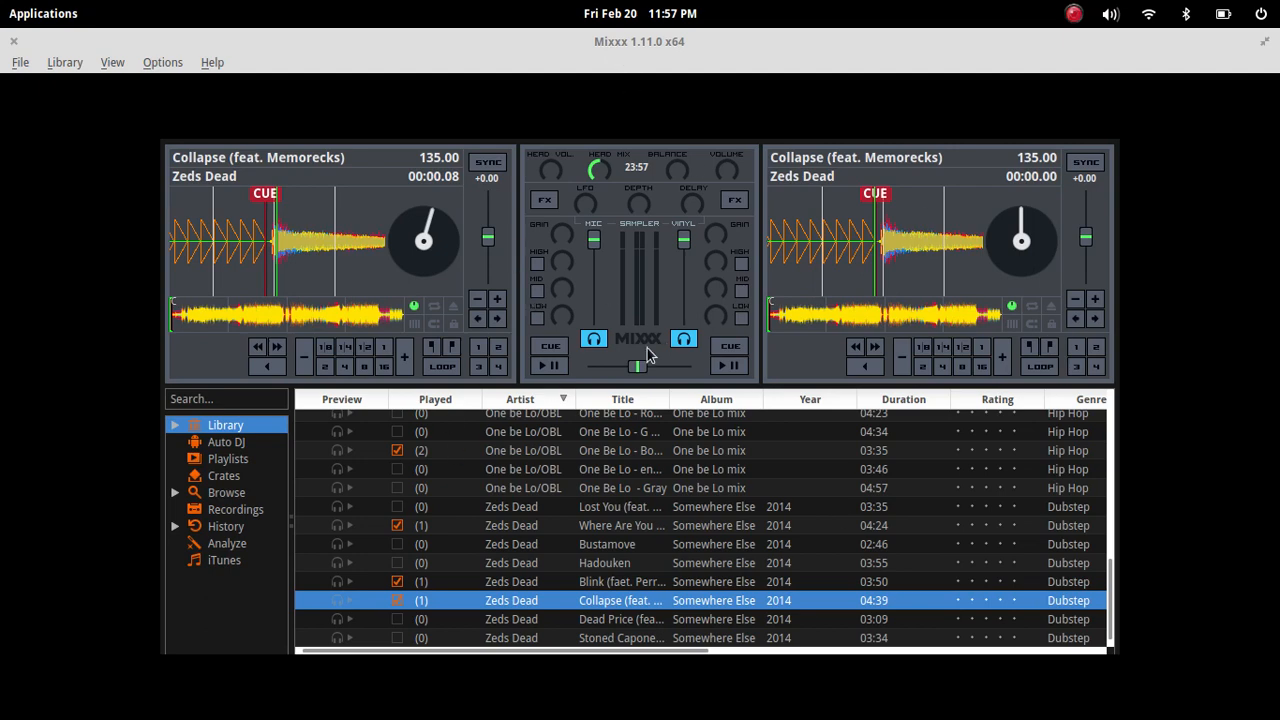
{"action": "mouse_move", "coordinate": [136, 488]}
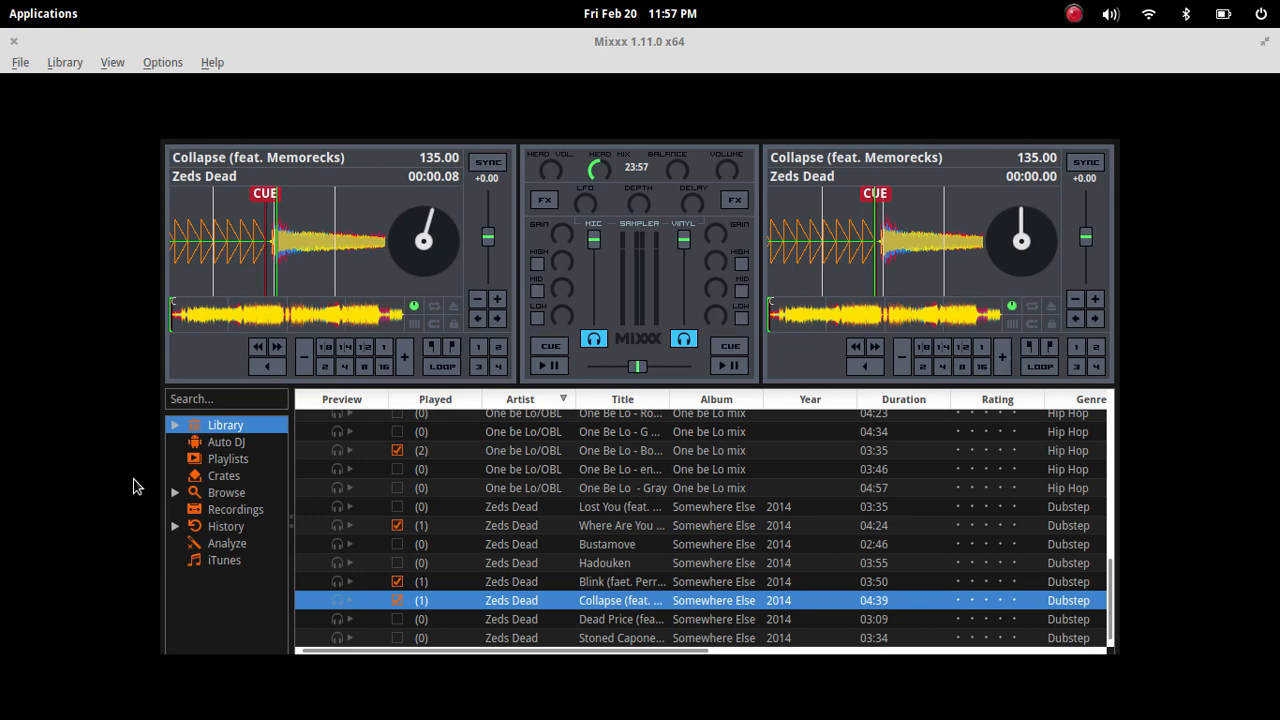
{"action": "mouse_move", "coordinate": [552, 364]}
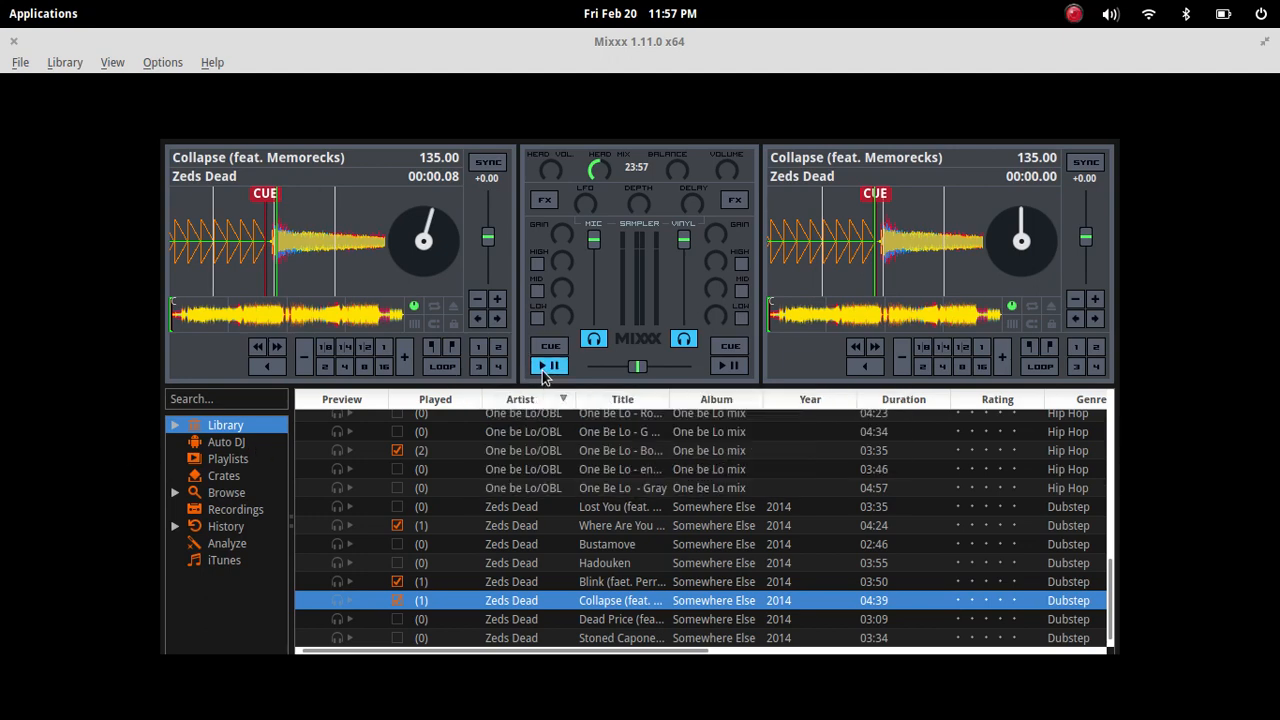
Step: Start Collapse on both decks a few seconds apart, then stop one deck again
{"action": "left_click", "coordinate": [548, 364]}
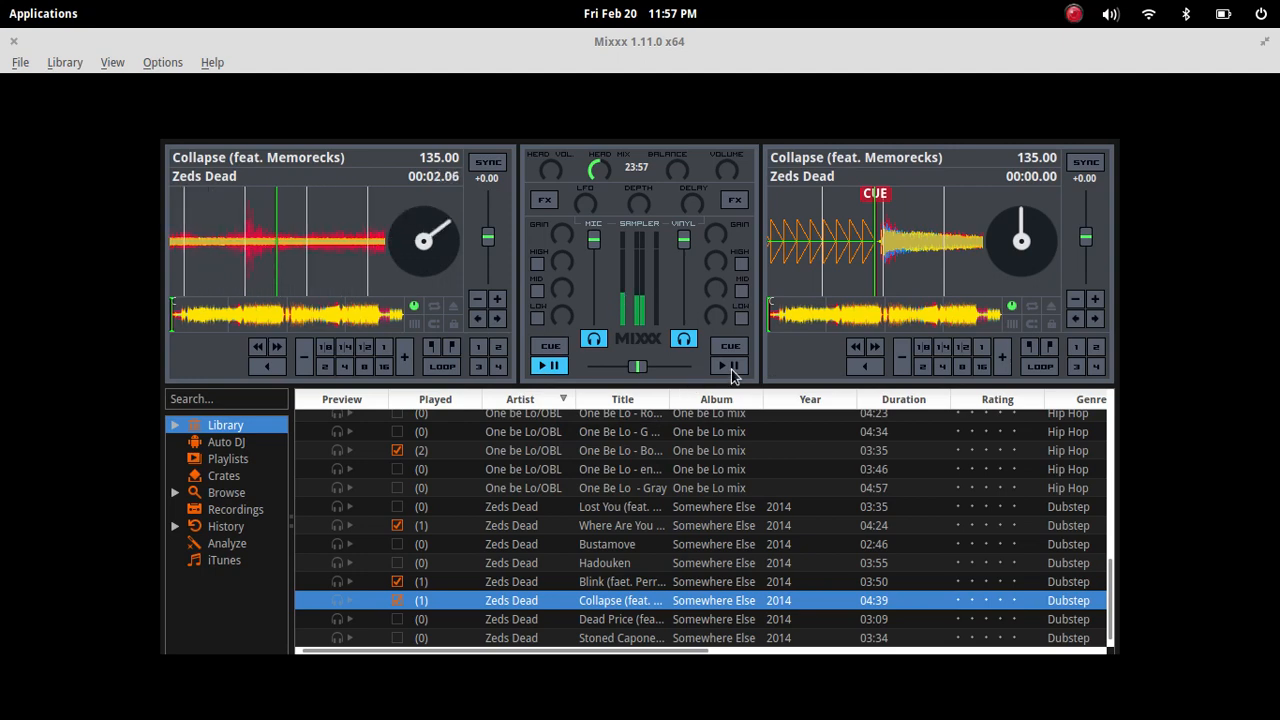
{"action": "left_click", "coordinate": [724, 364]}
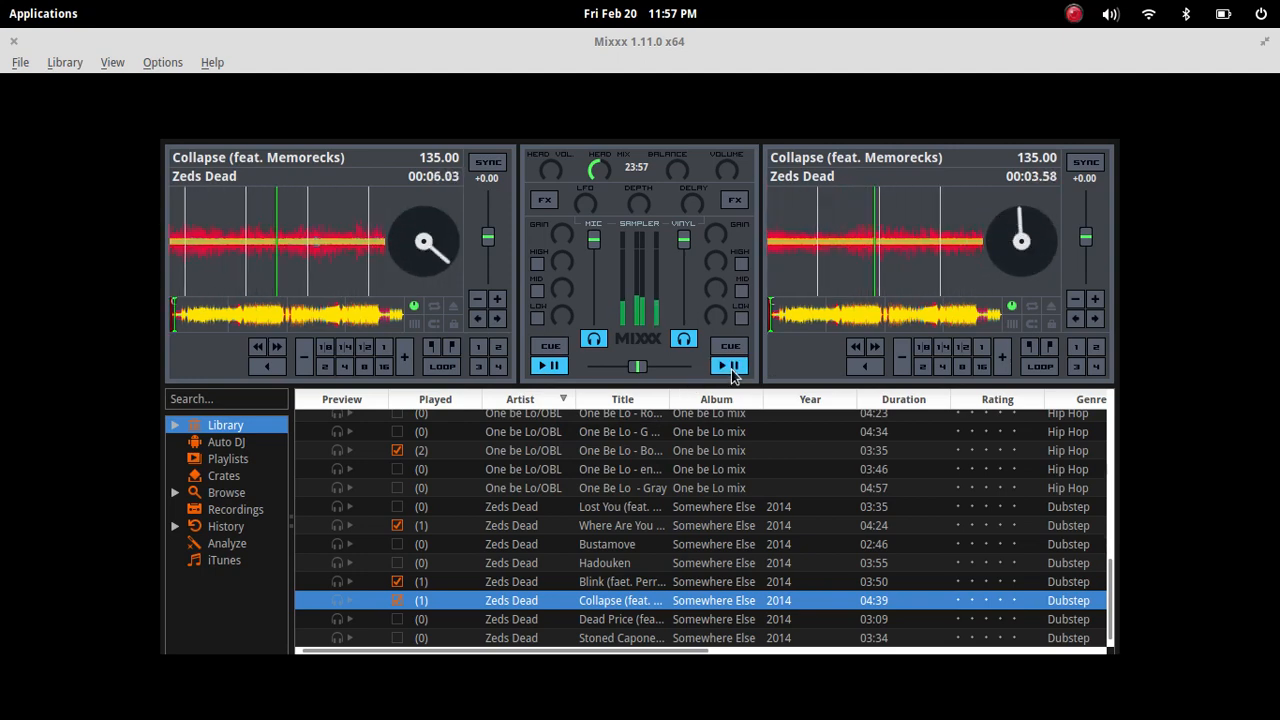
{"action": "left_click", "coordinate": [548, 364]}
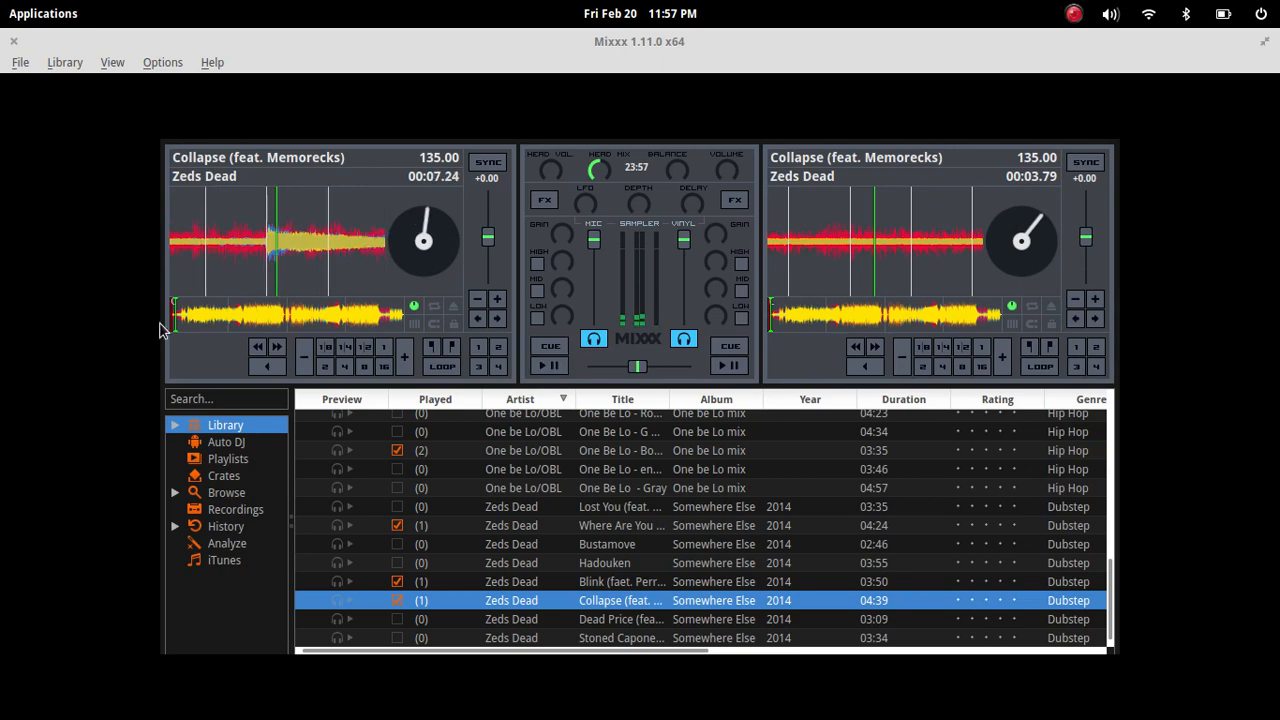
{"action": "mouse_move", "coordinate": [256, 360]}
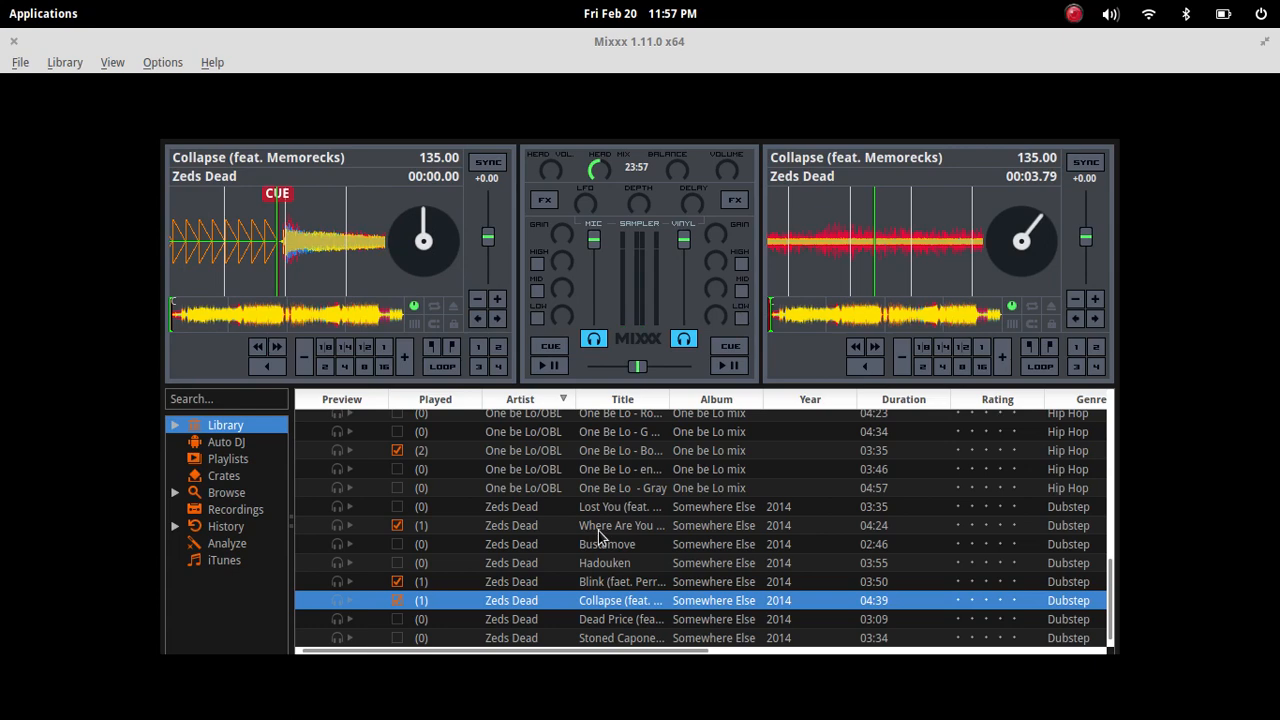
{"action": "mouse_move", "coordinate": [780, 382]}
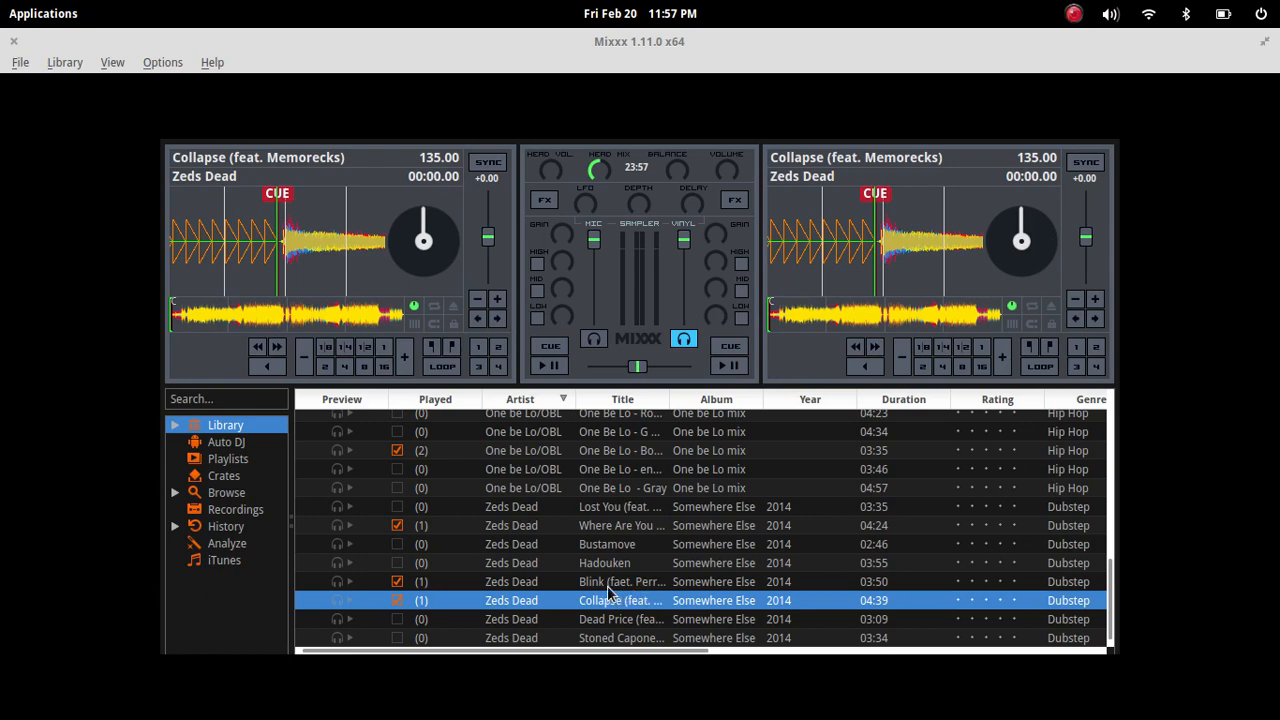
Step: Load Blink (feat. Perry Farrell) on the left deck, sync it to 67.50 BPM and route it to headphone cue
{"action": "double_click", "coordinate": [620, 580]}
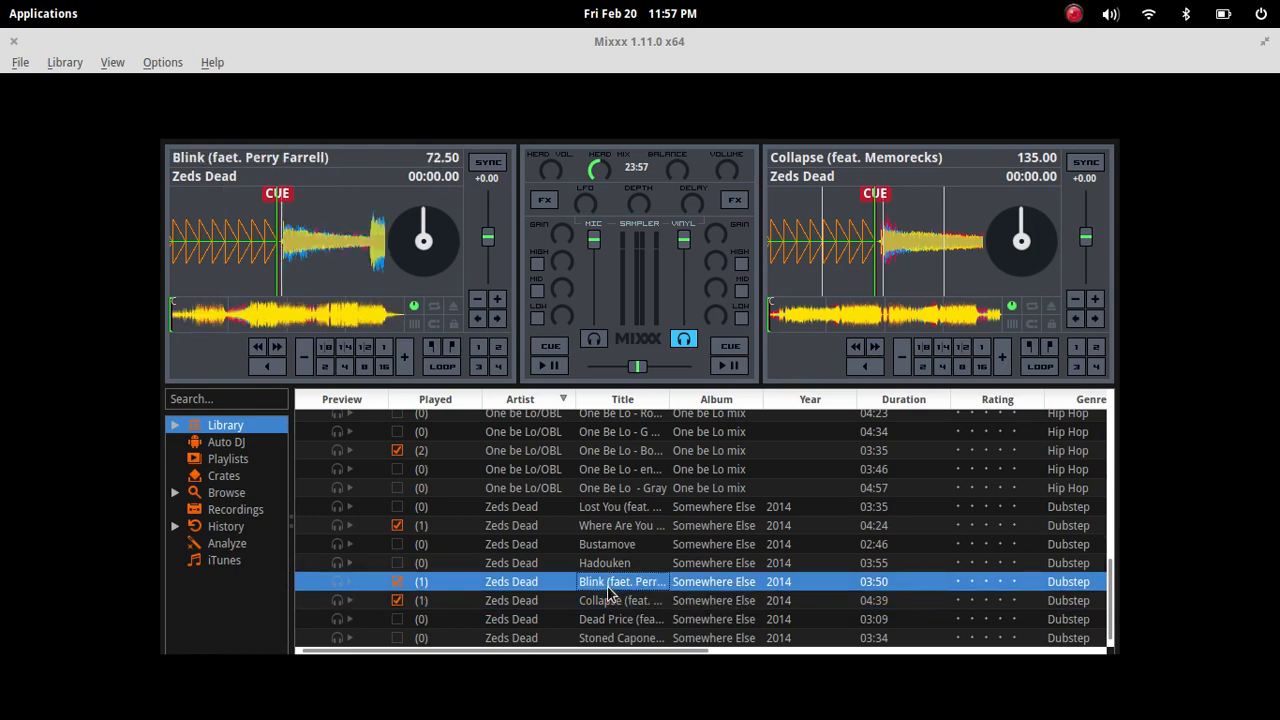
{"action": "mouse_move", "coordinate": [720, 390]}
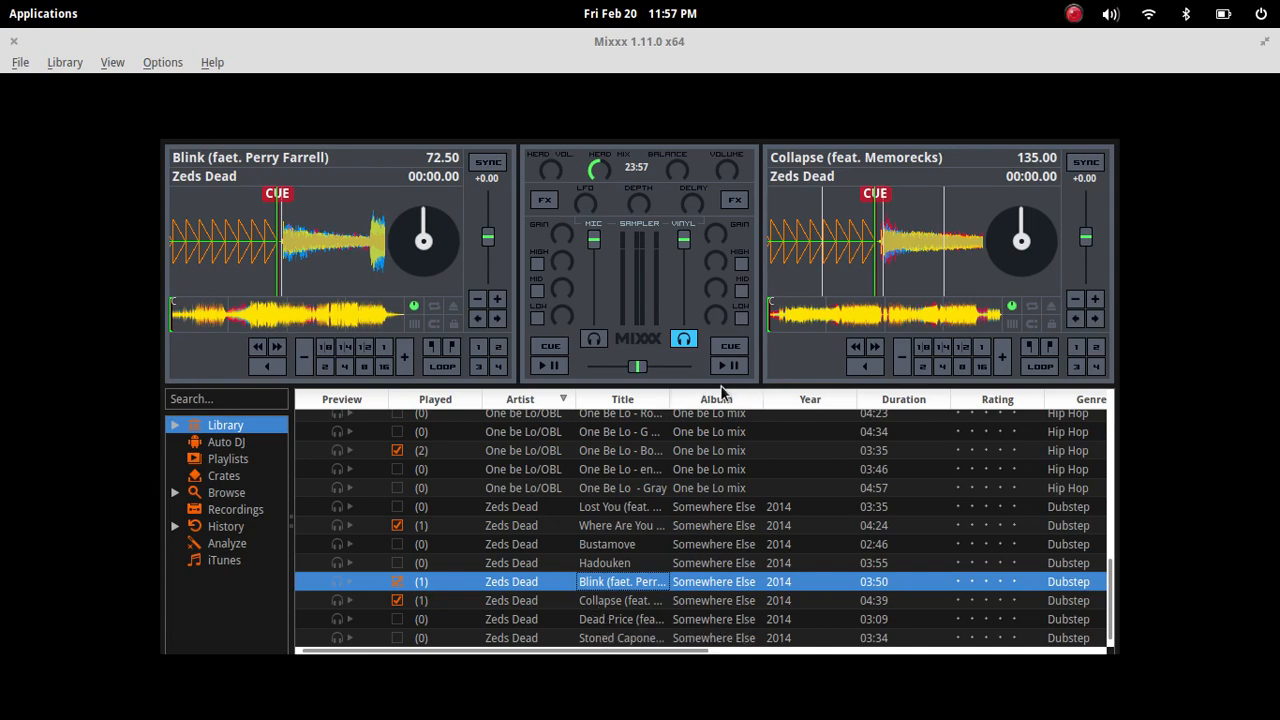
{"action": "mouse_move", "coordinate": [730, 348]}
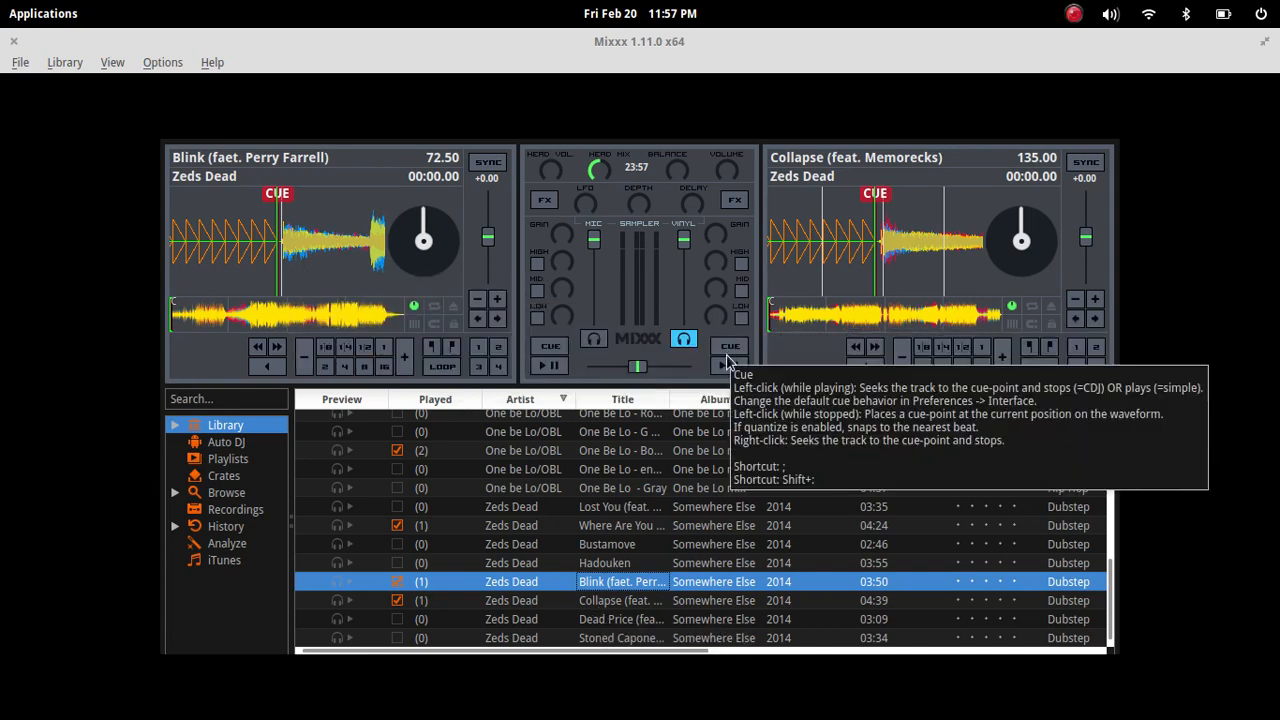
{"action": "mouse_move", "coordinate": [780, 378]}
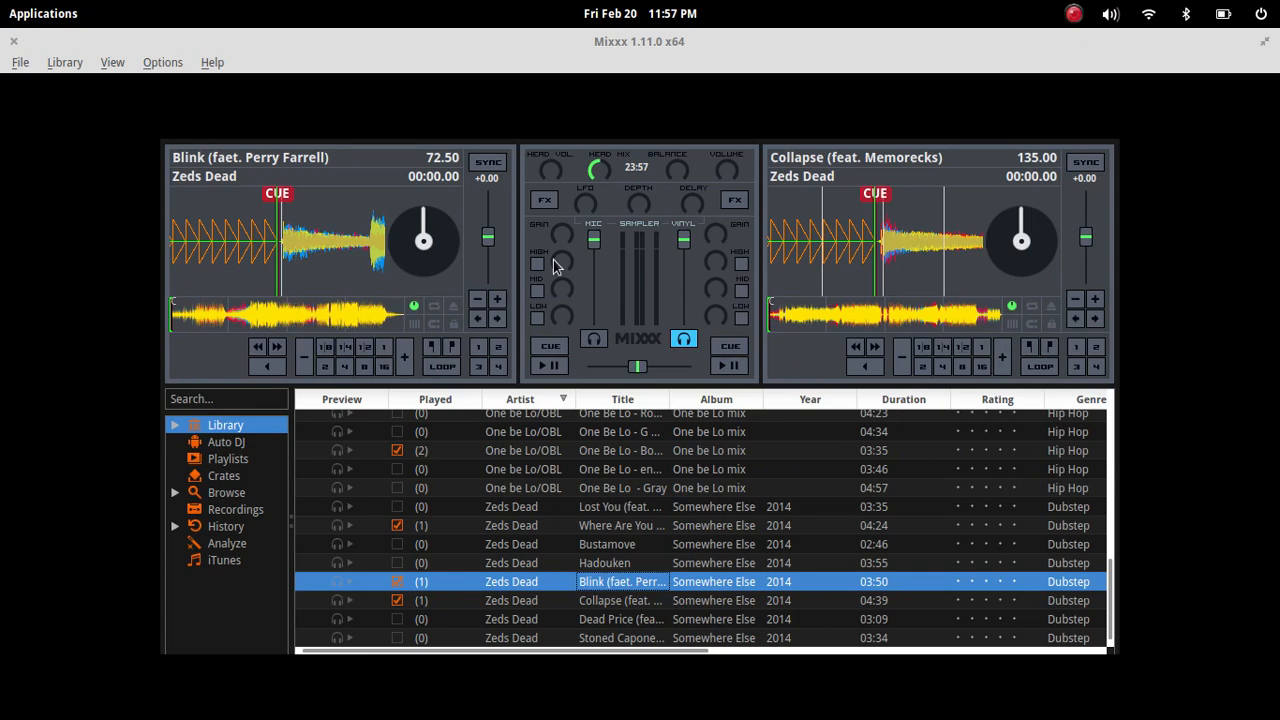
{"action": "mouse_move", "coordinate": [488, 162]}
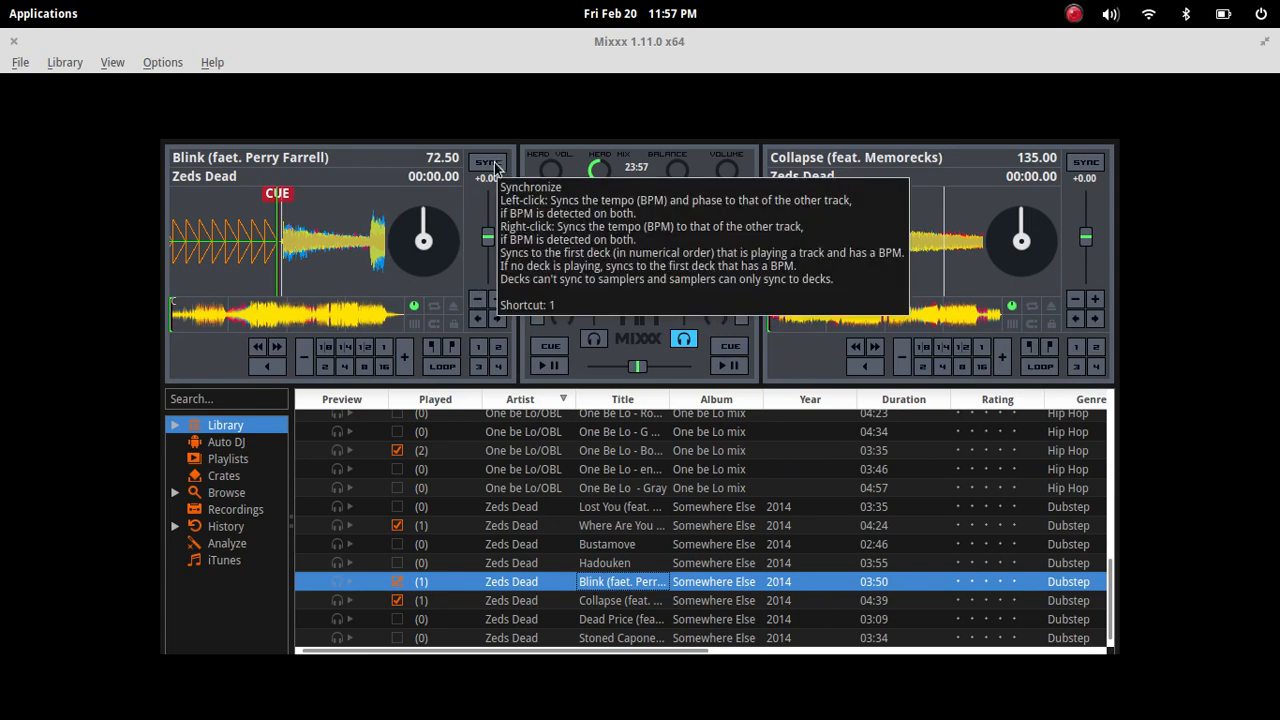
{"action": "left_click", "coordinate": [488, 162]}
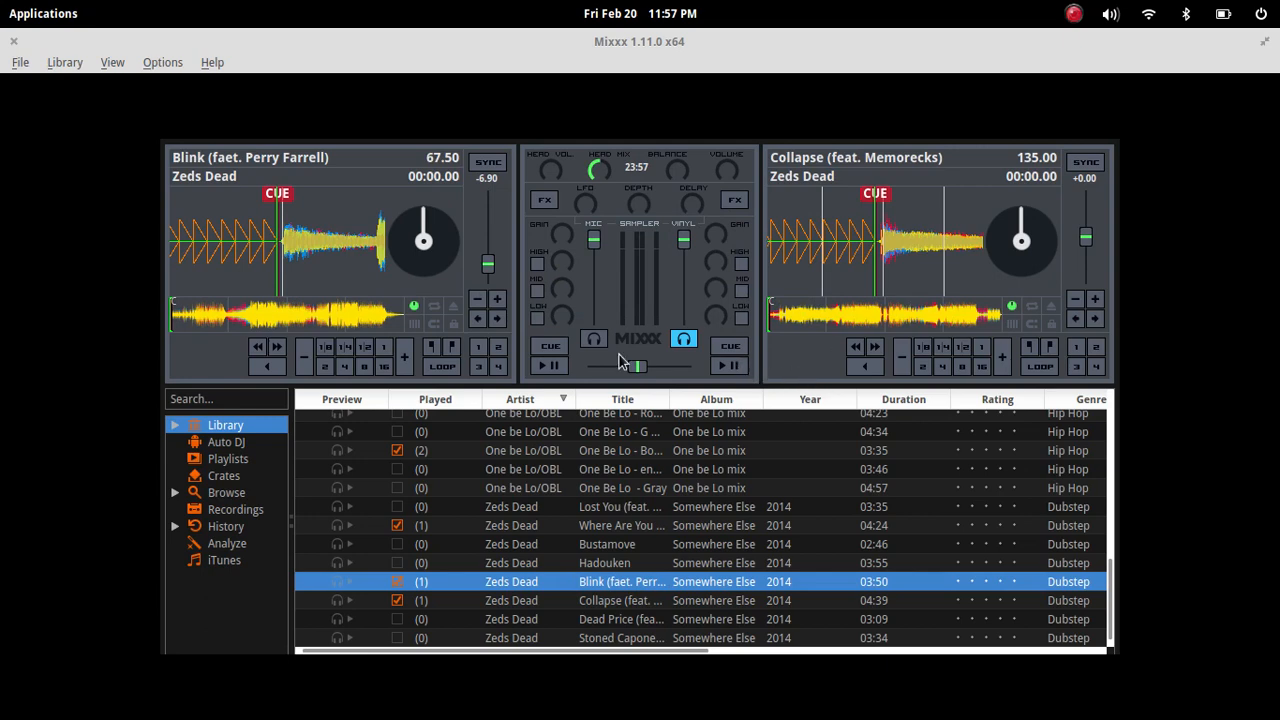
{"action": "left_click", "coordinate": [592, 338]}
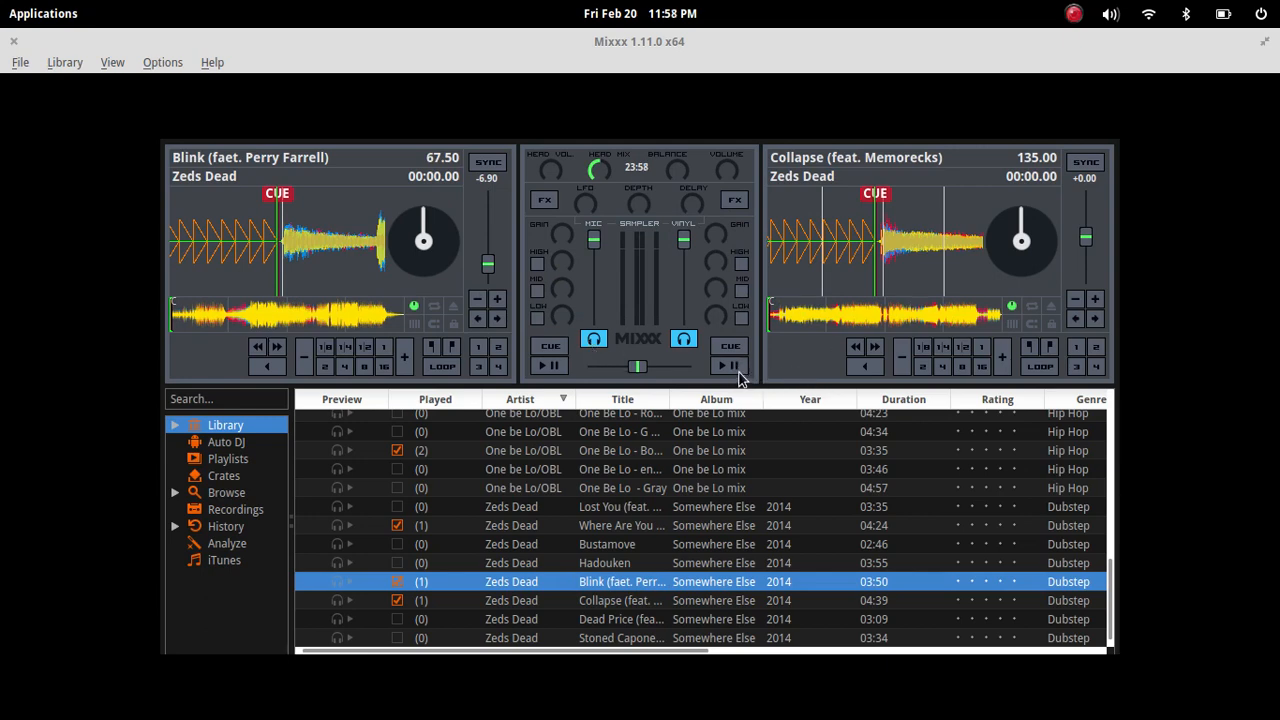
Step: Play Collapse and Blink together, pausing and resuming Blink several times, leaving it paused around 17 seconds in
{"action": "left_click", "coordinate": [728, 364]}
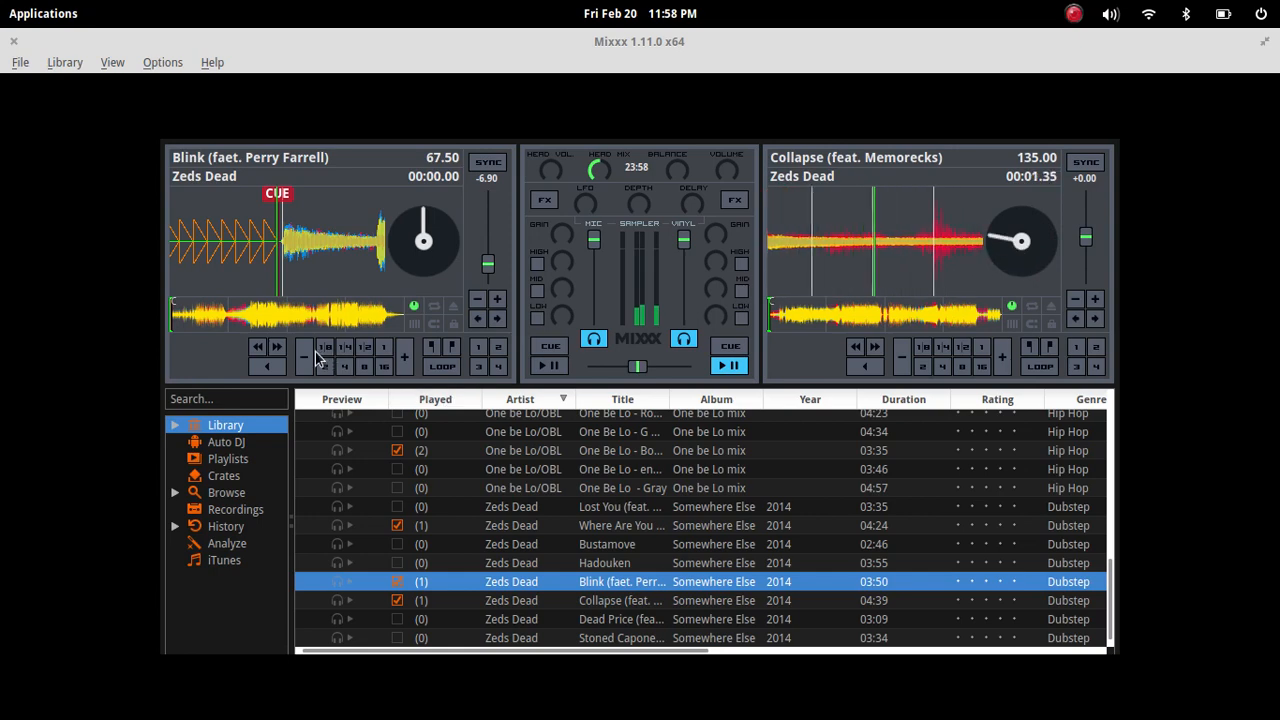
{"action": "left_click", "coordinate": [548, 364]}
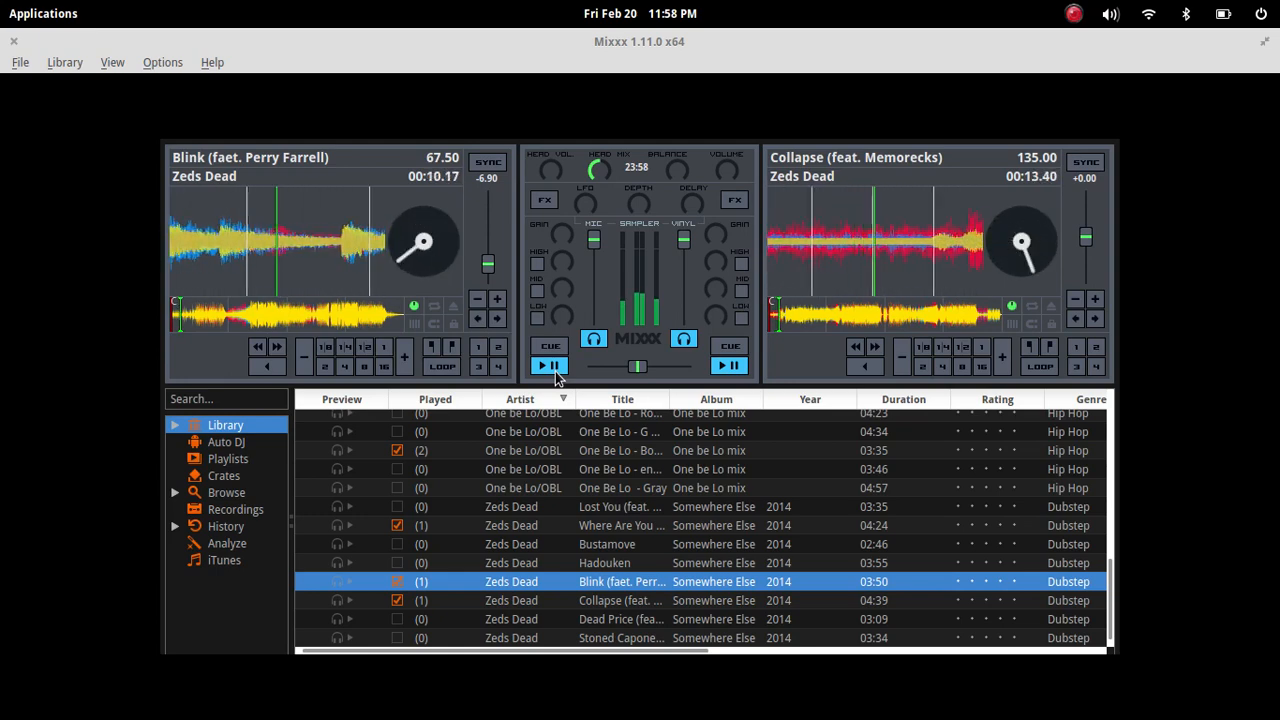
{"action": "left_click", "coordinate": [548, 364]}
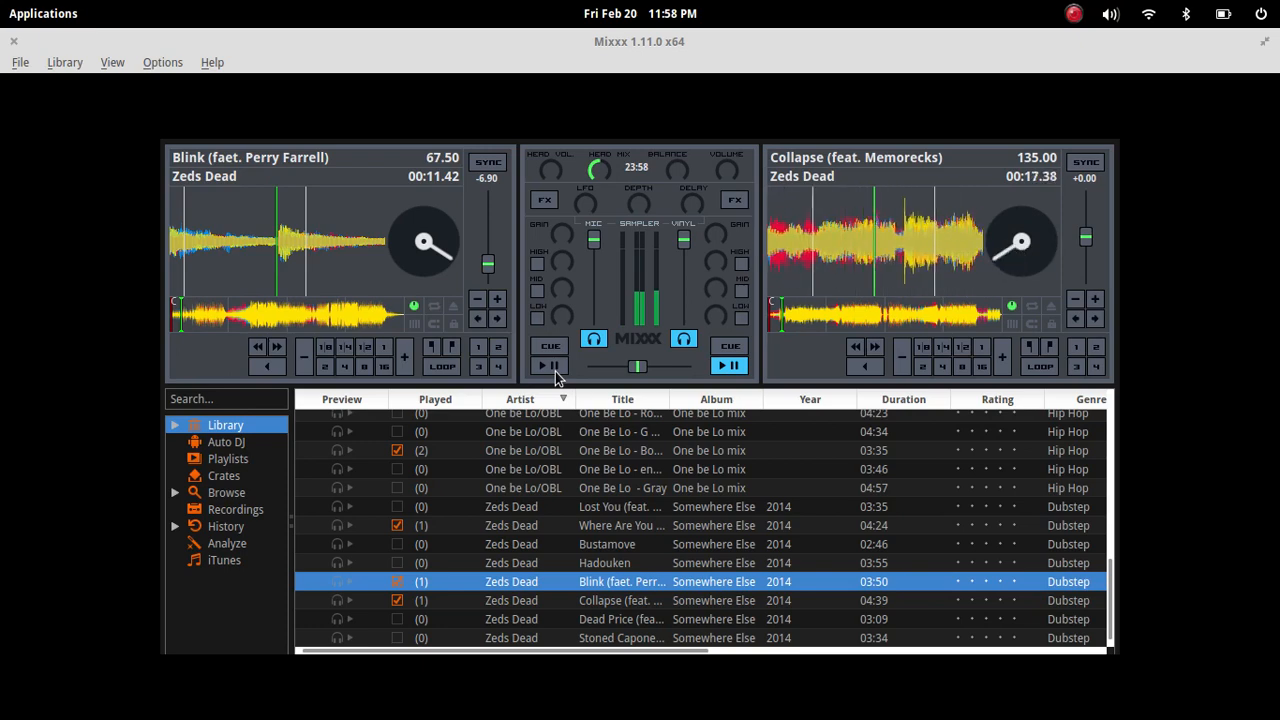
{"action": "left_click", "coordinate": [548, 364]}
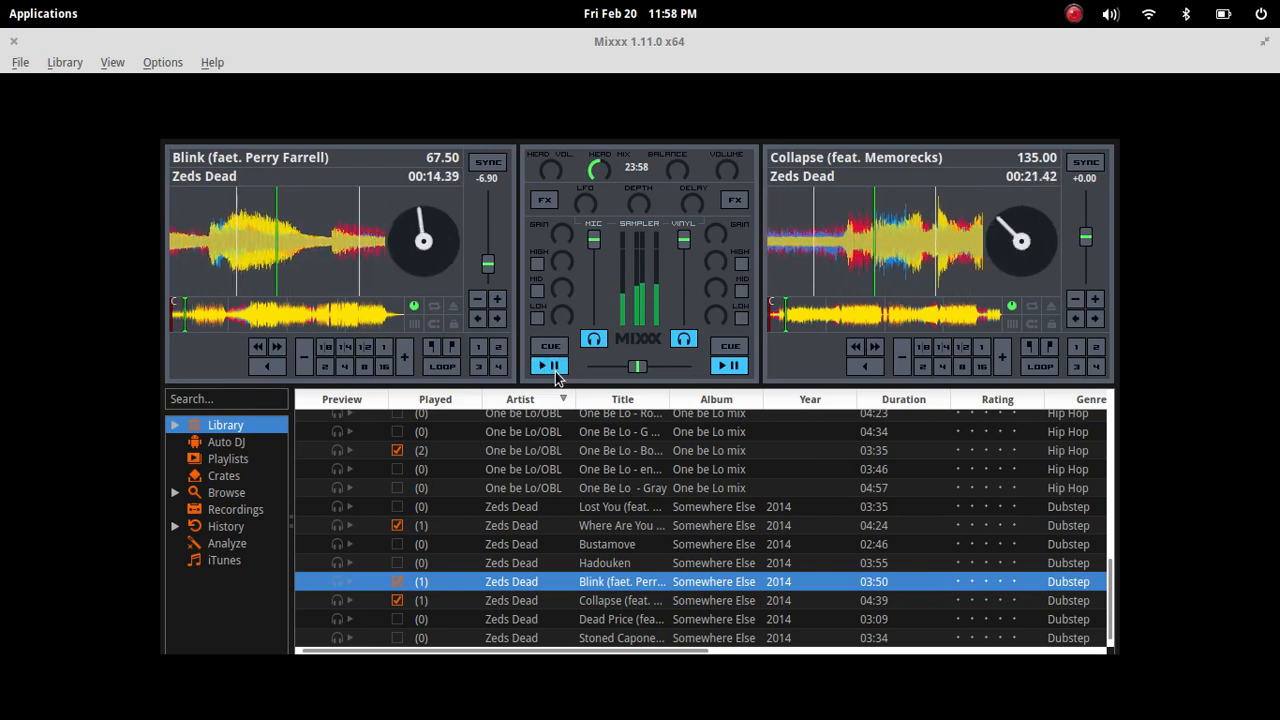
{"action": "left_click", "coordinate": [548, 364]}
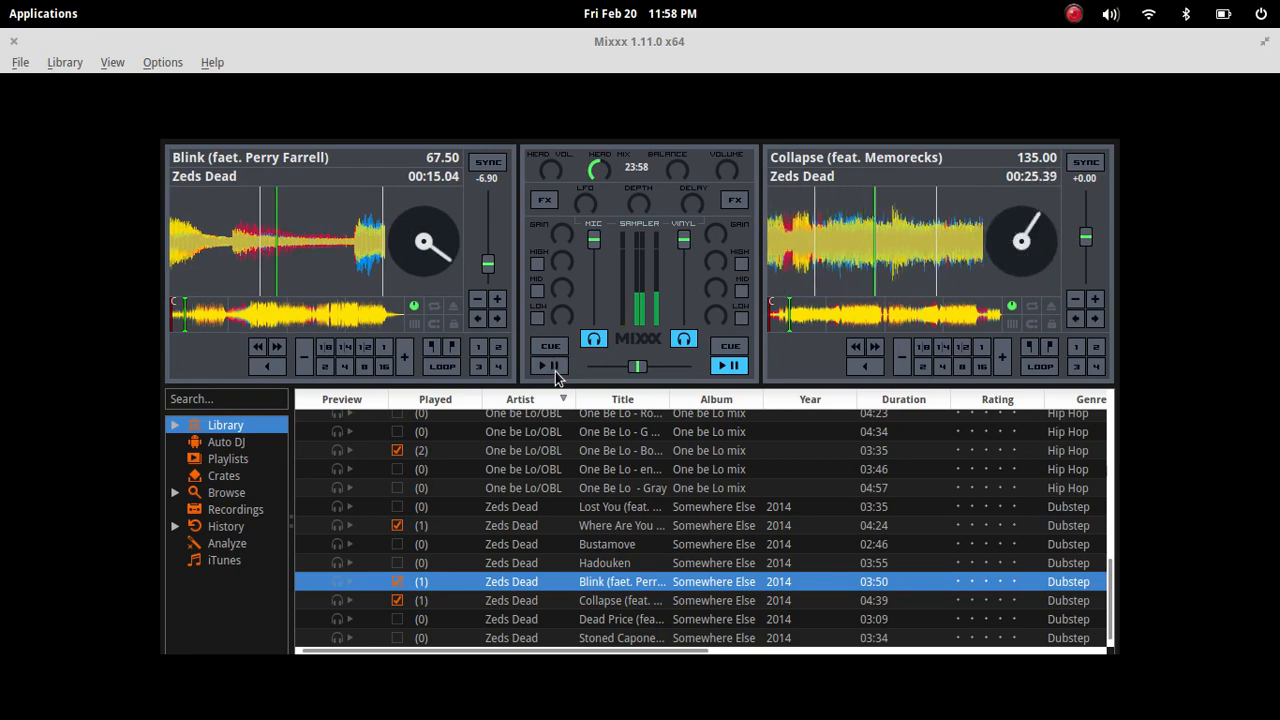
{"action": "left_click", "coordinate": [548, 364]}
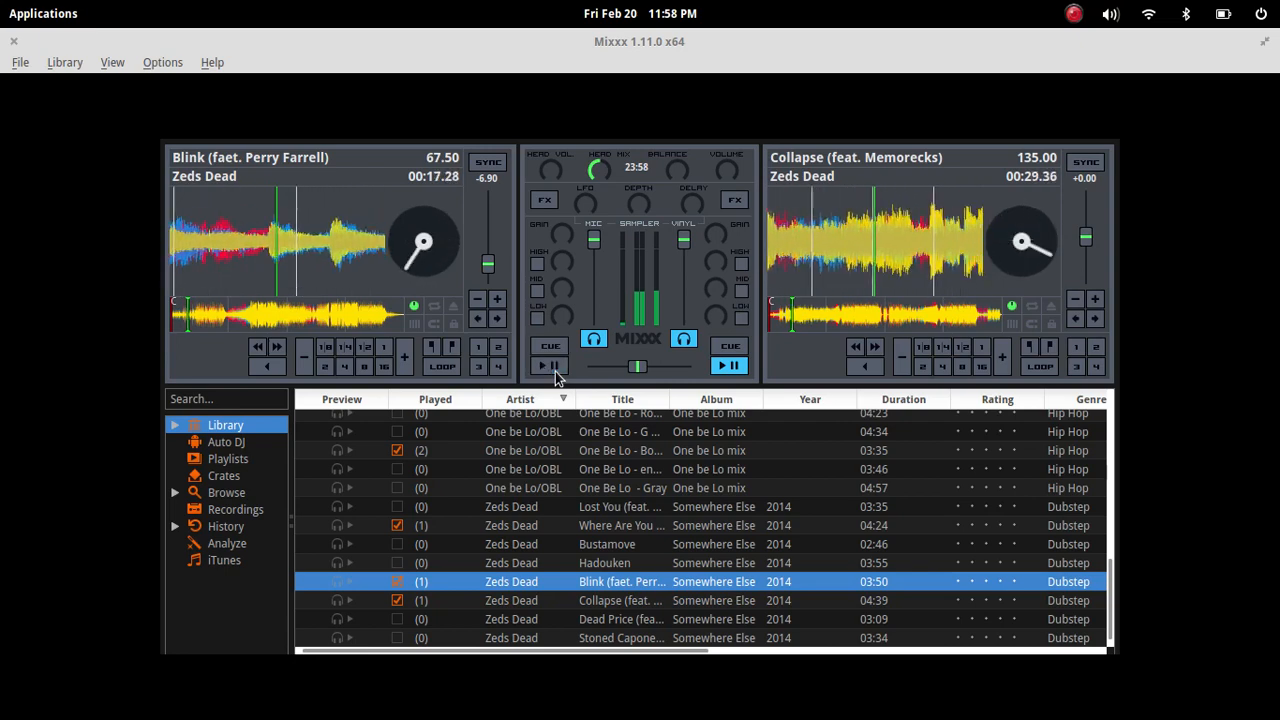
{"action": "left_click", "coordinate": [728, 364]}
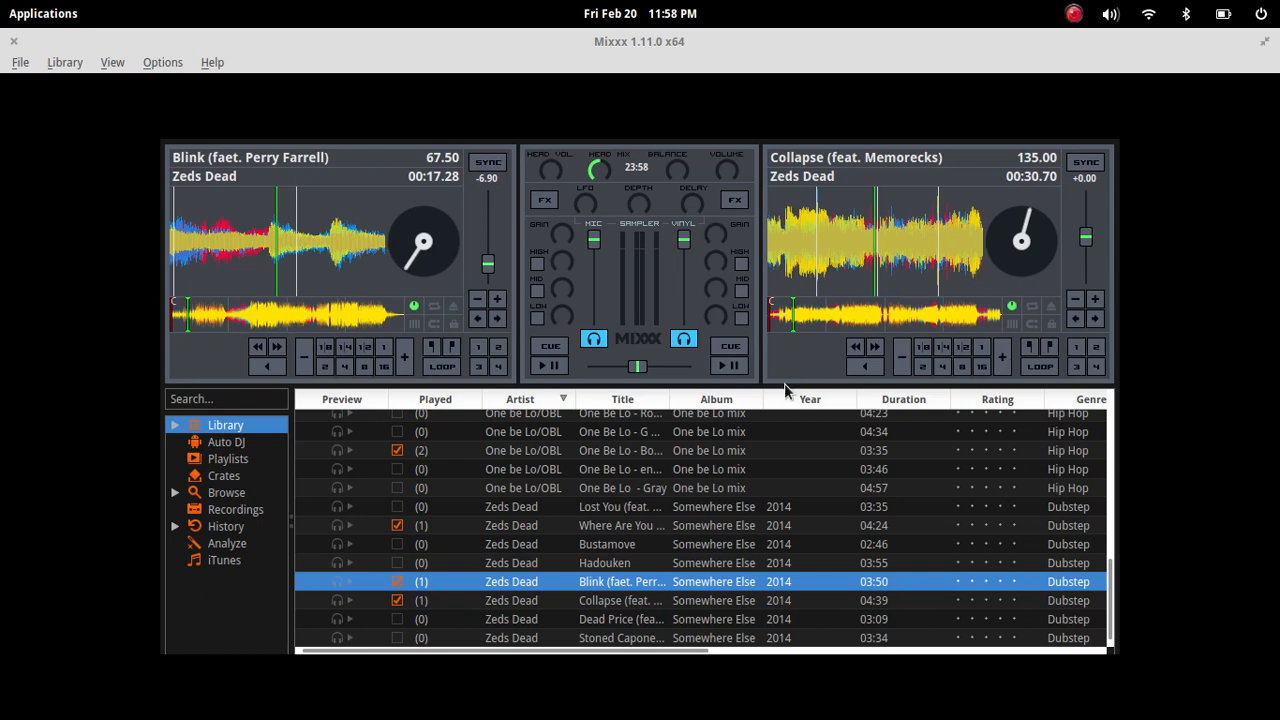
{"action": "mouse_move", "coordinate": [630, 98]}
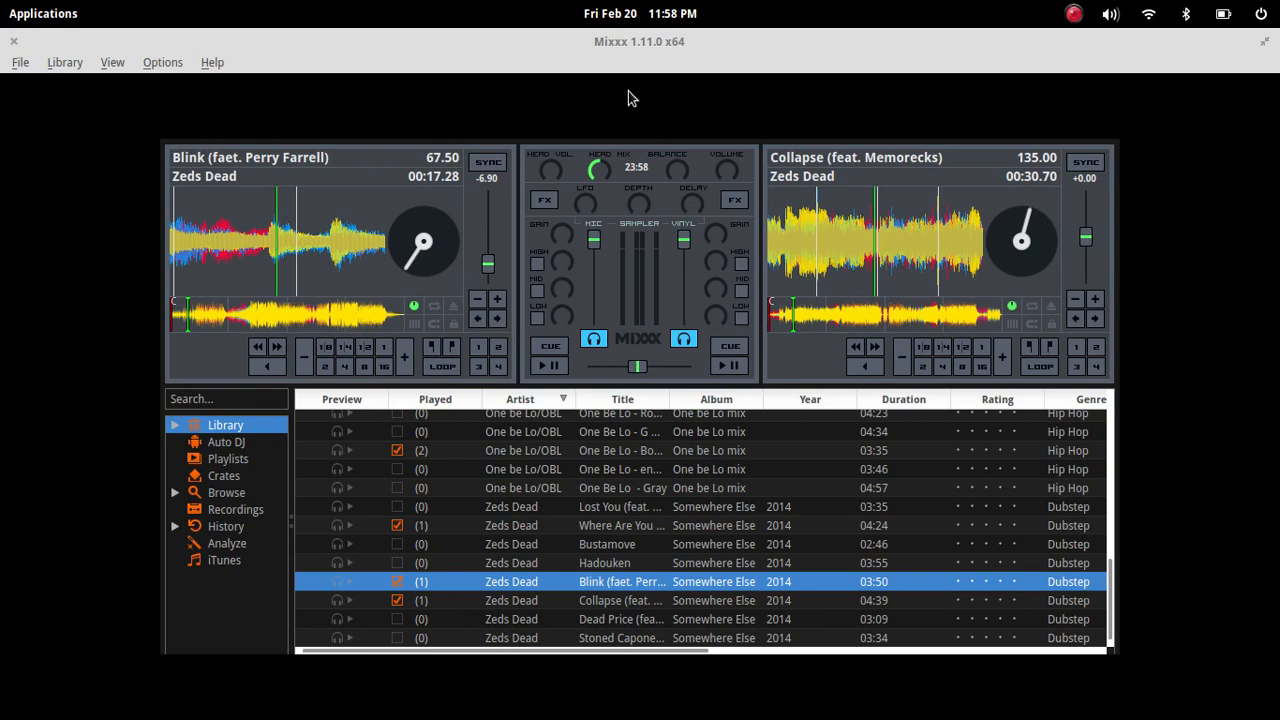
{"action": "mouse_move", "coordinate": [316, 112]}
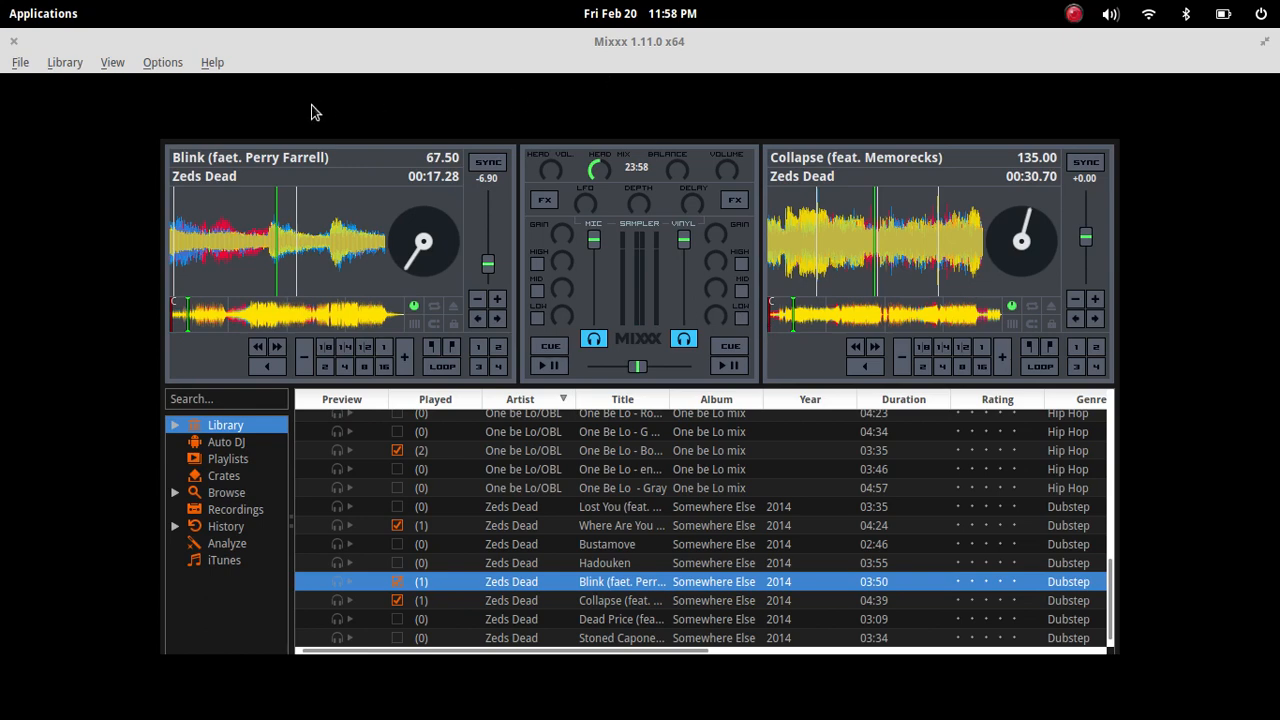
{"action": "mouse_move", "coordinate": [100, 308]}
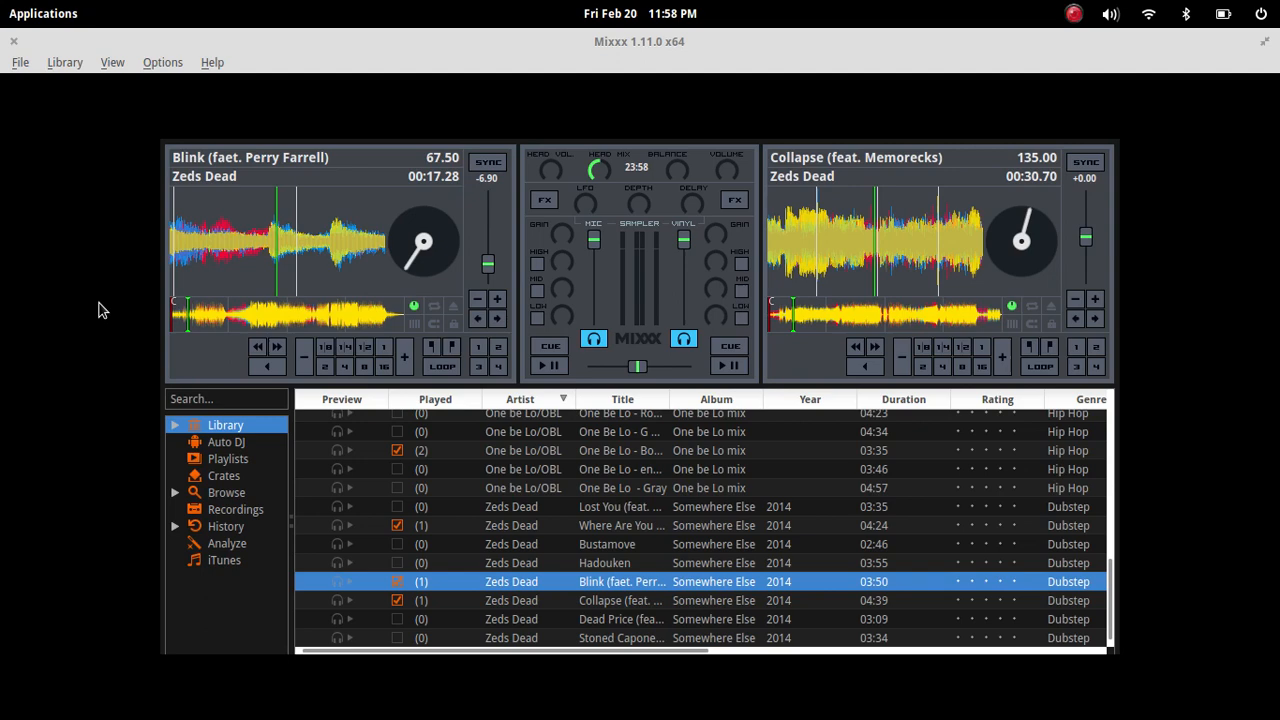
{"action": "mouse_move", "coordinate": [128, 372]}
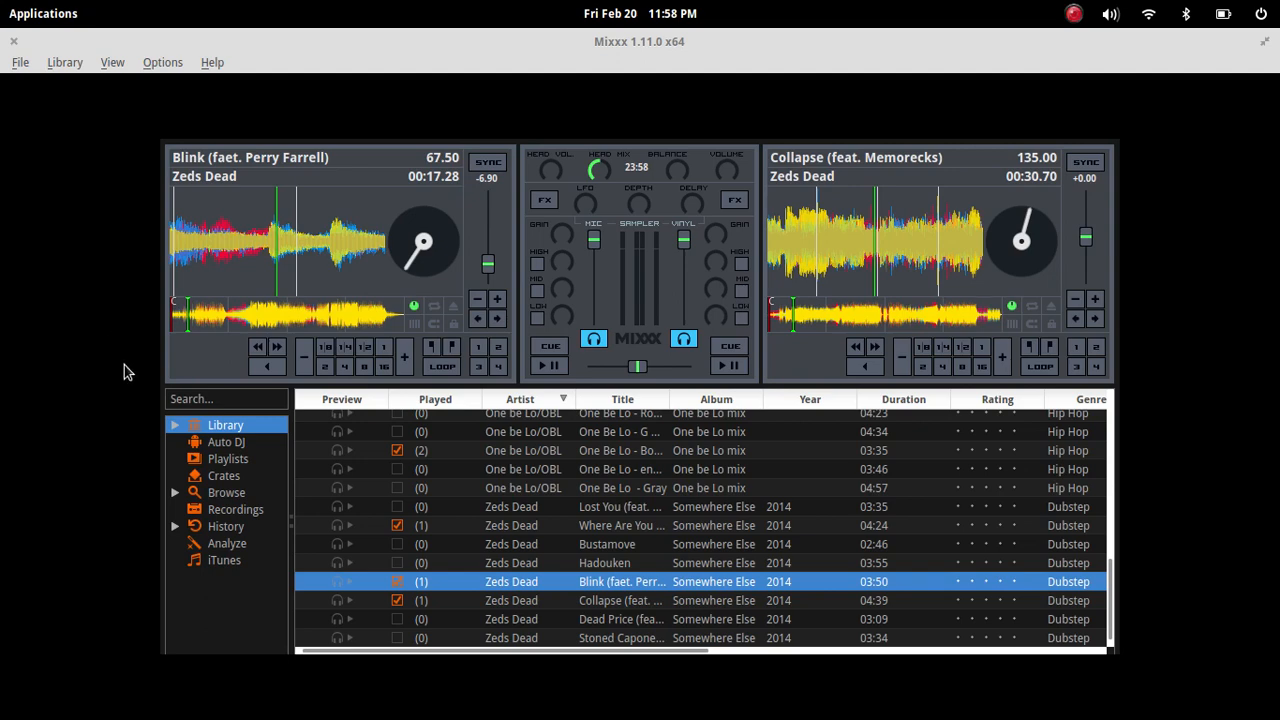
{"action": "mouse_move", "coordinate": [162, 62]}
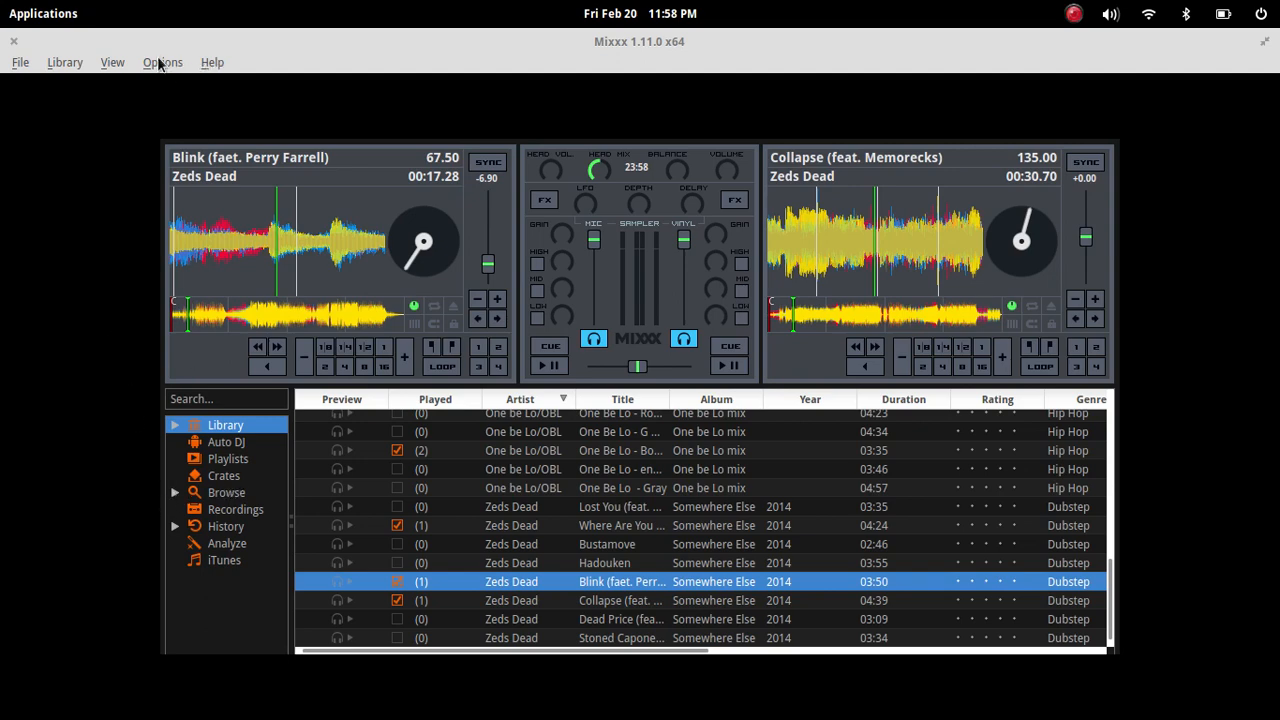
Step: Show the Options menu with vinyl control, record mix, live broadcasting and keyboard shortcut entries
{"action": "left_click", "coordinate": [162, 62]}
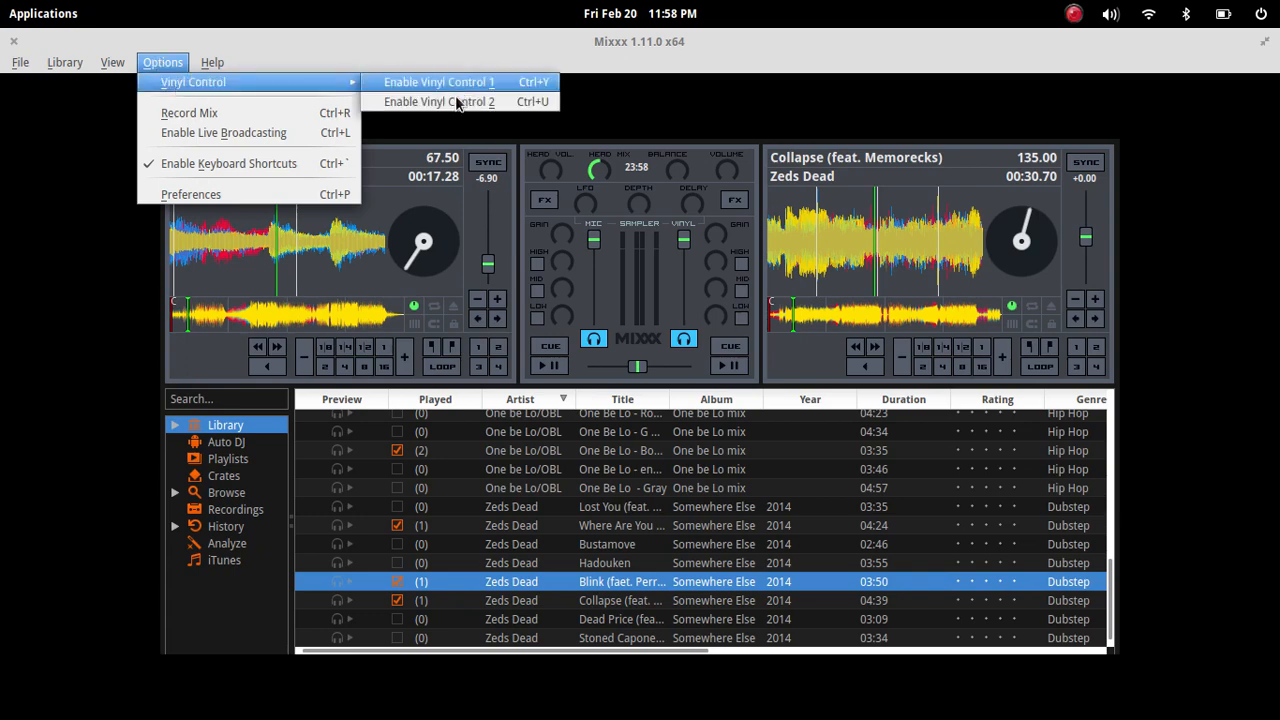
{"action": "mouse_move", "coordinate": [188, 112]}
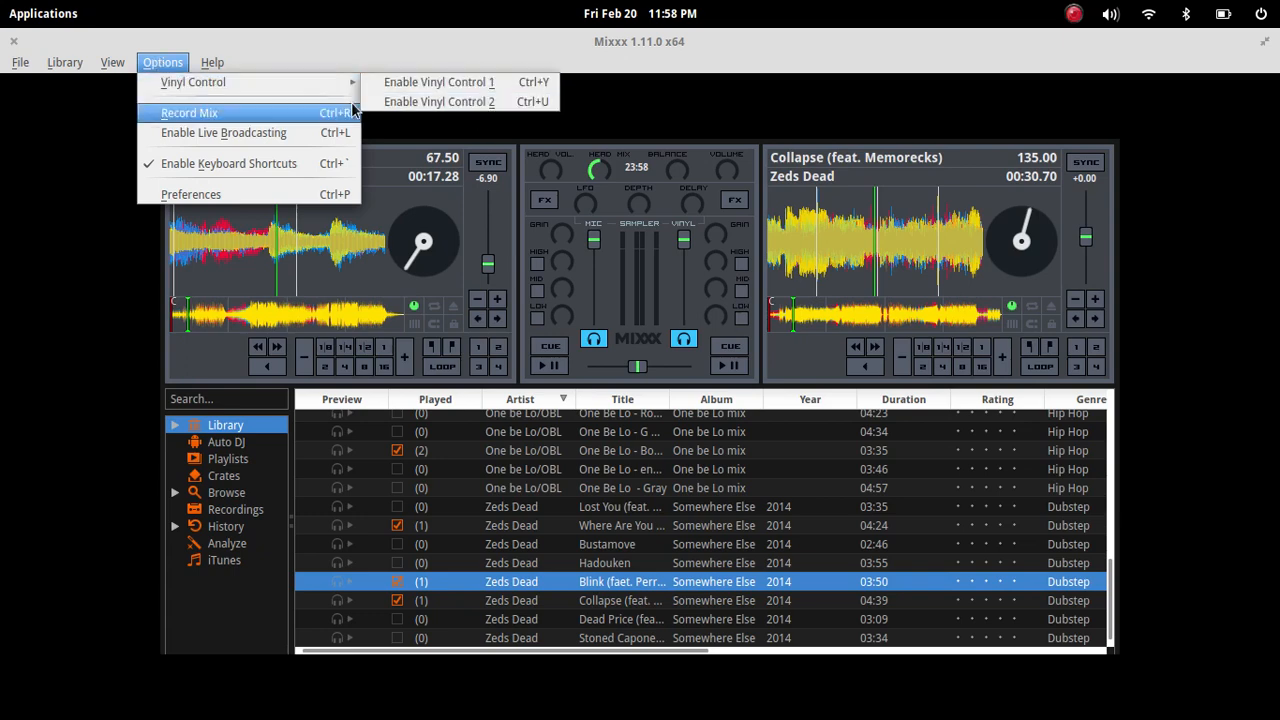
{"action": "mouse_move", "coordinate": [240, 132]}
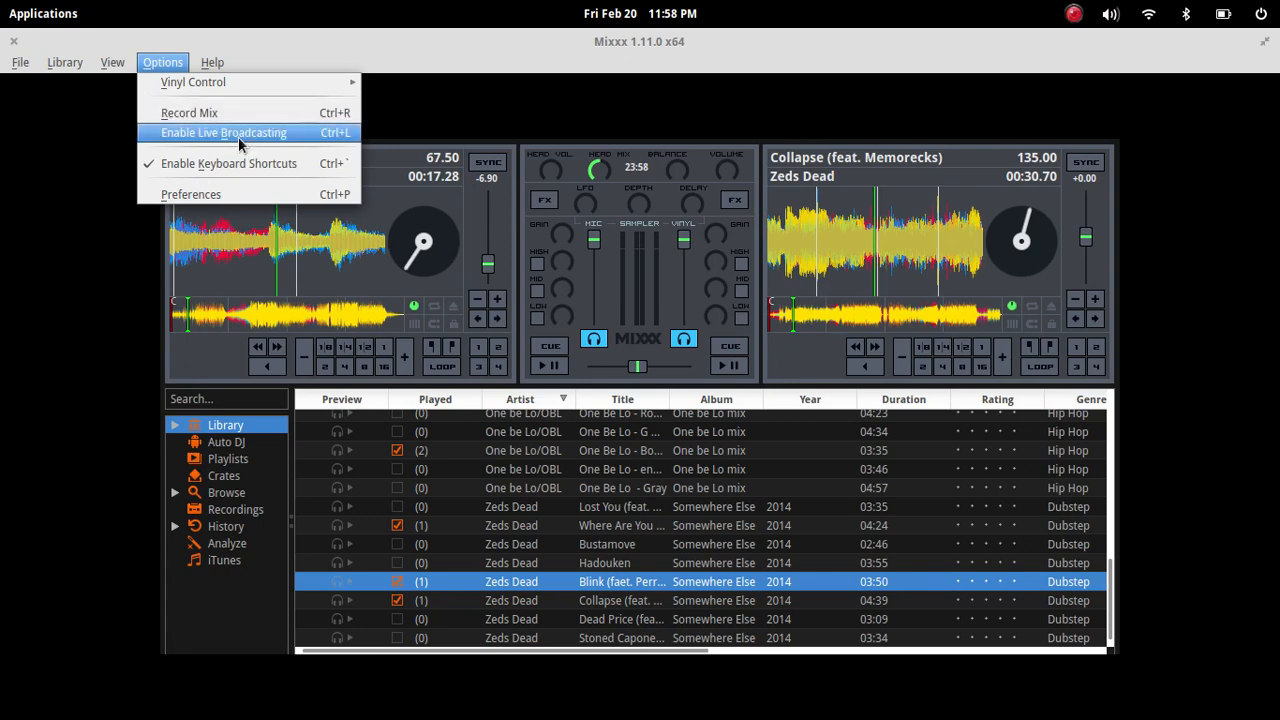
{"action": "mouse_move", "coordinate": [228, 164]}
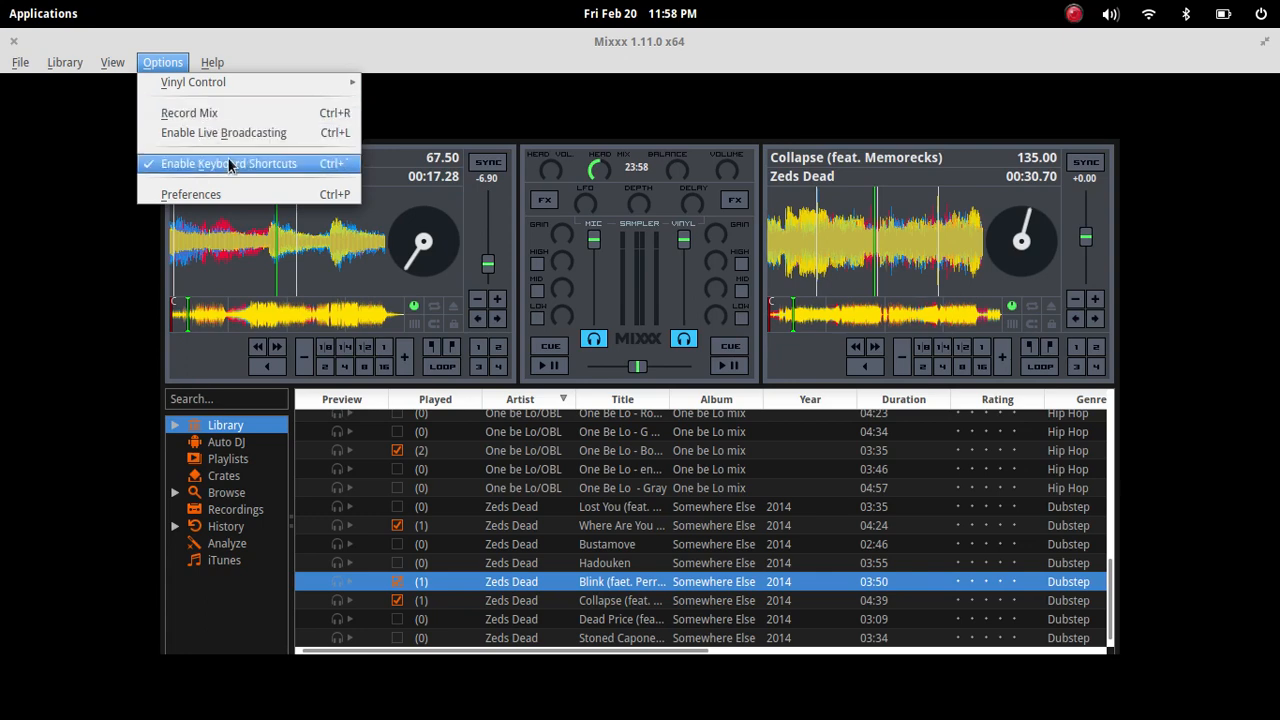
Step: Browse Preferences through Beat Detection and Controllers, ending on Sound Hardware with HDA Intel HDMI 0 master and pulse headphones
{"action": "left_click", "coordinate": [190, 194]}
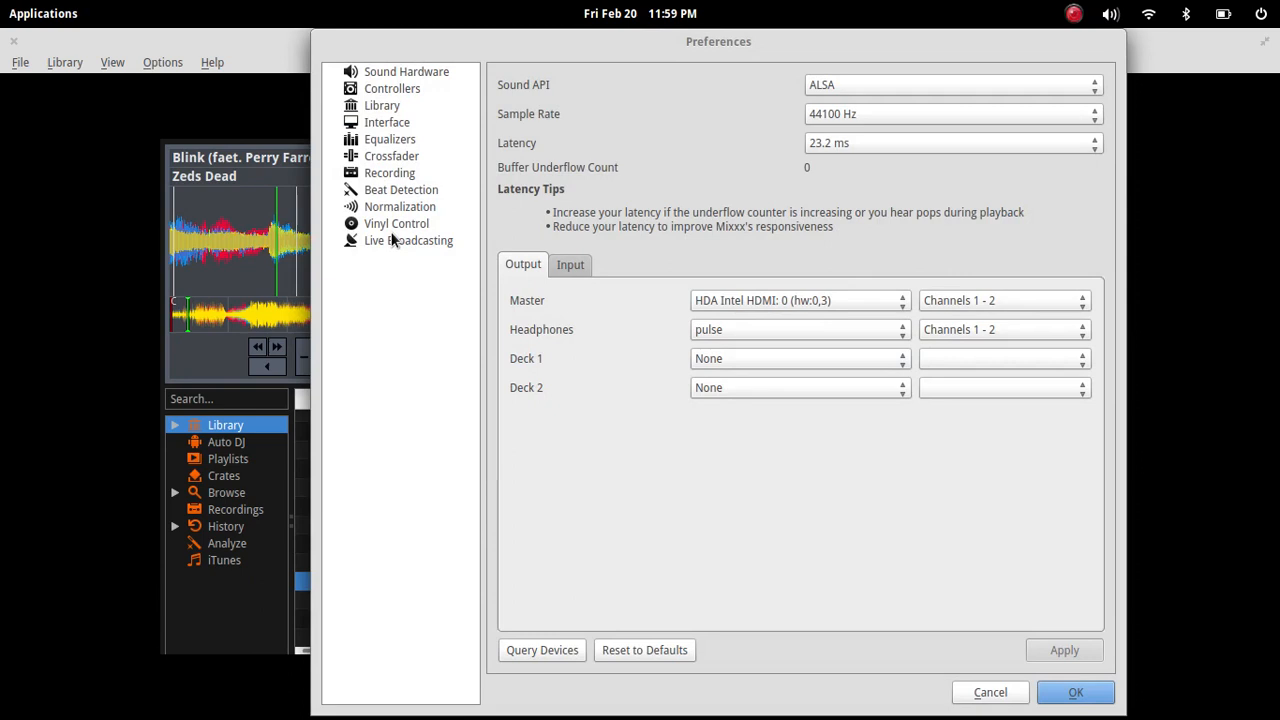
{"action": "mouse_move", "coordinate": [376, 184]}
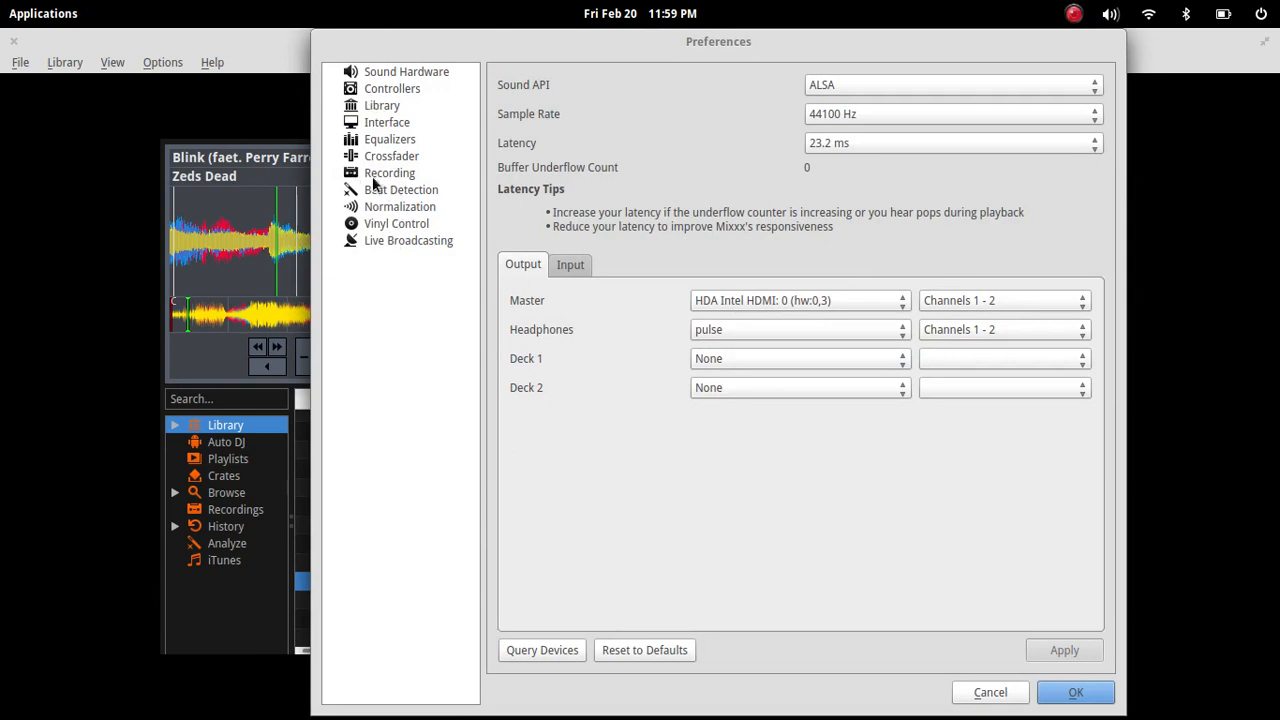
{"action": "left_click", "coordinate": [402, 188]}
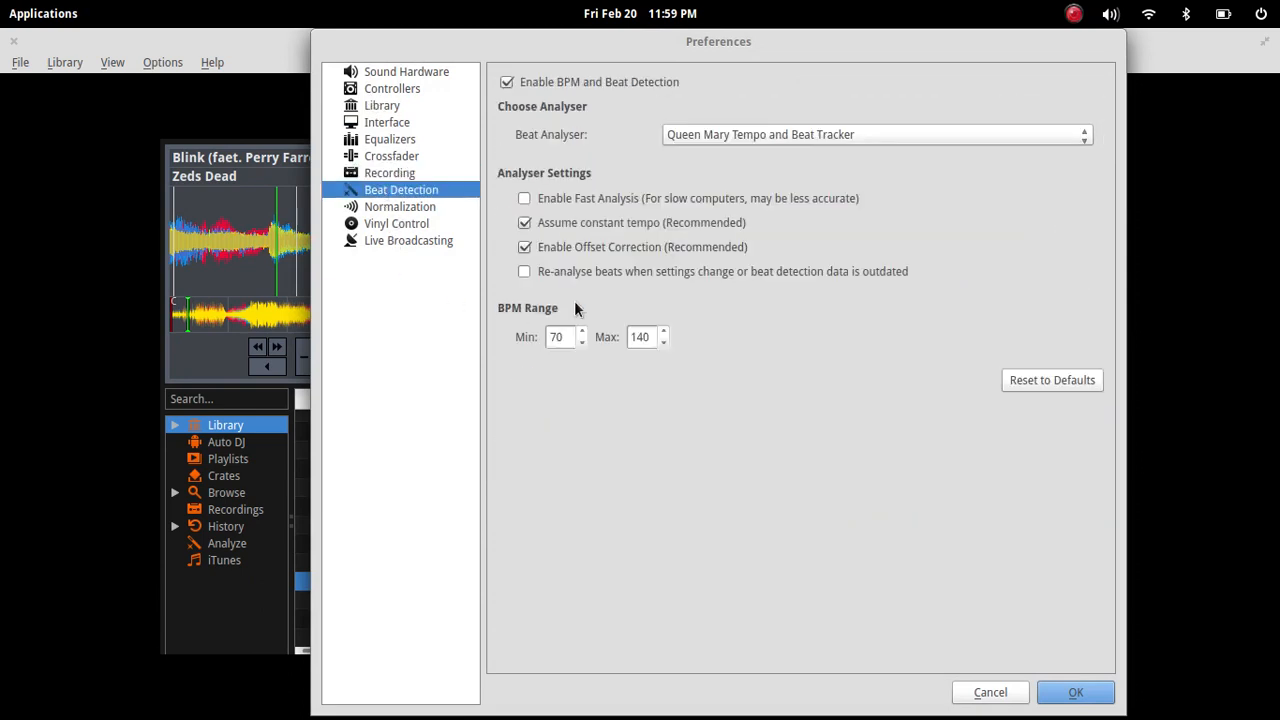
{"action": "left_click", "coordinate": [392, 88]}
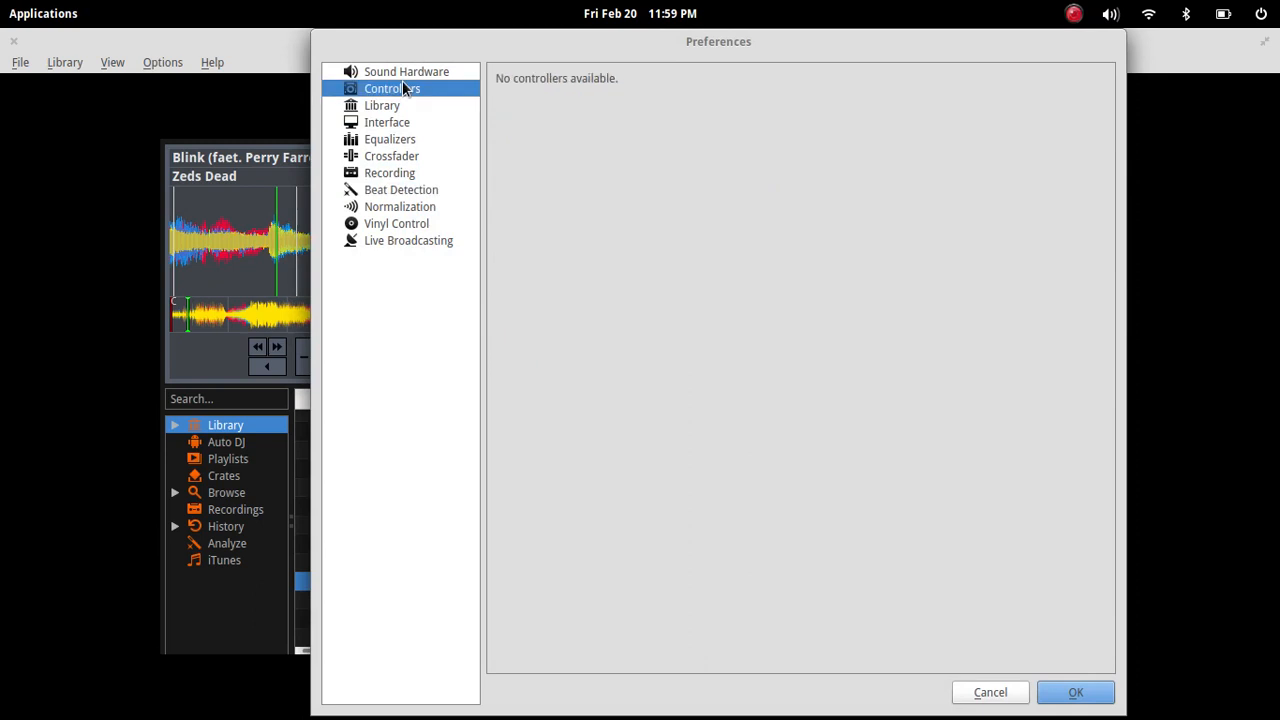
{"action": "mouse_move", "coordinate": [614, 248]}
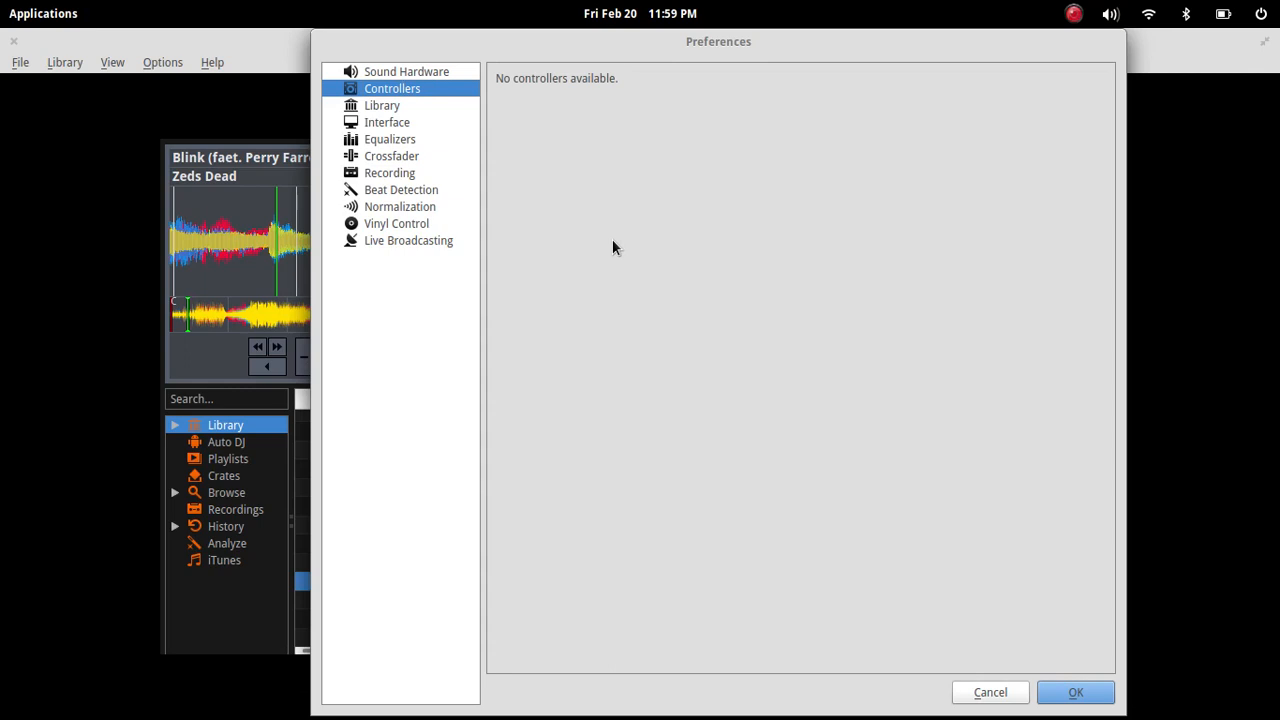
{"action": "mouse_move", "coordinate": [400, 72]}
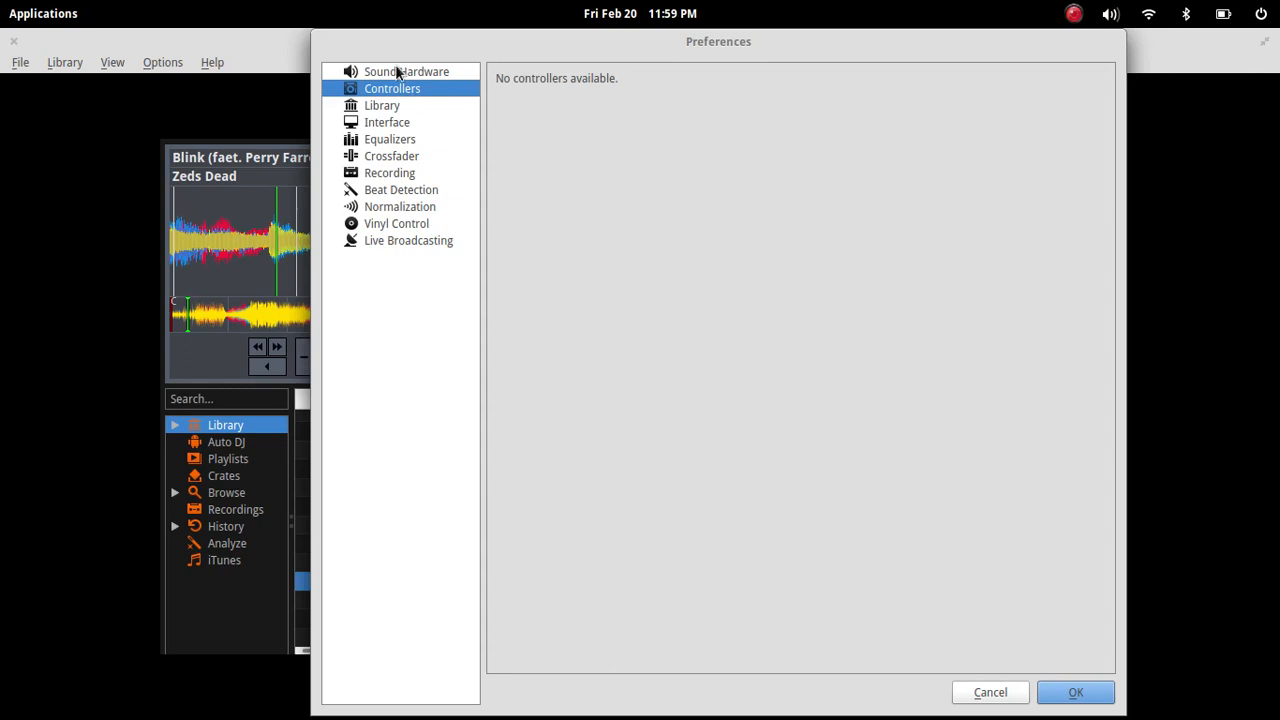
{"action": "left_click", "coordinate": [406, 72]}
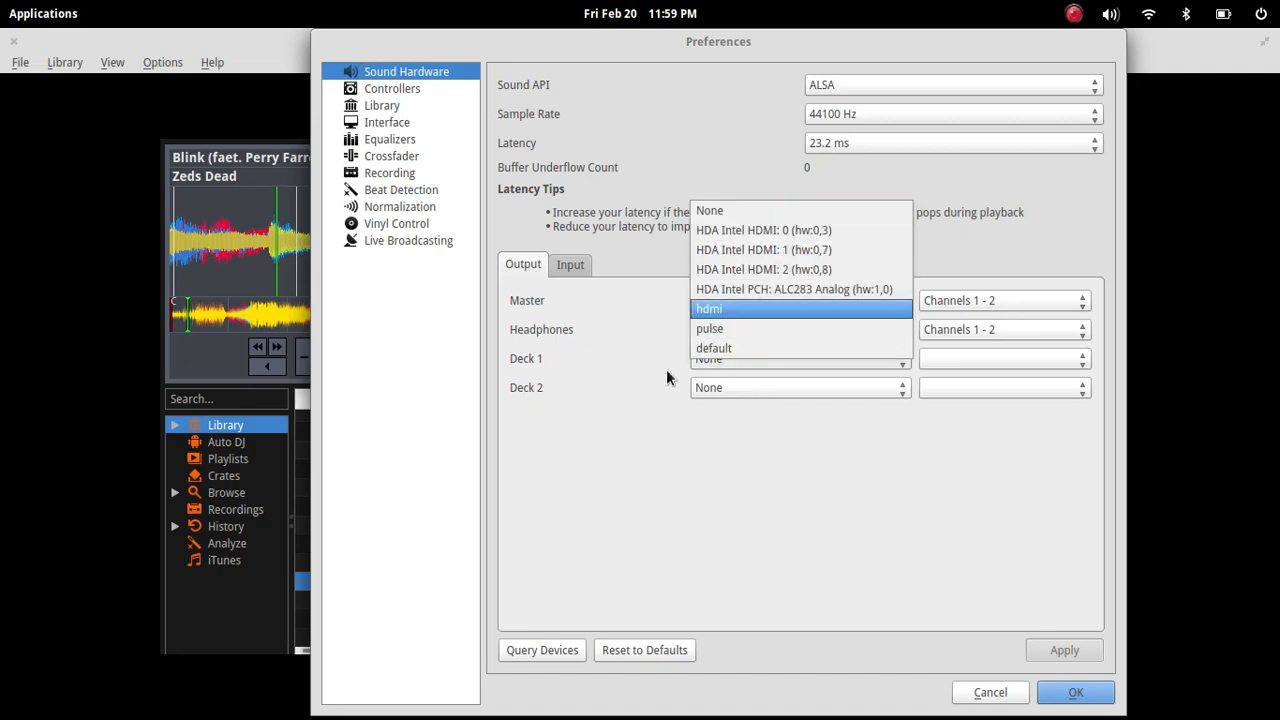
Step: Leave the Deck 1 device unchanged and view the Live Broadcasting settings (Icecast 2, MP3 128 kbps)
{"action": "left_click", "coordinate": [764, 230]}
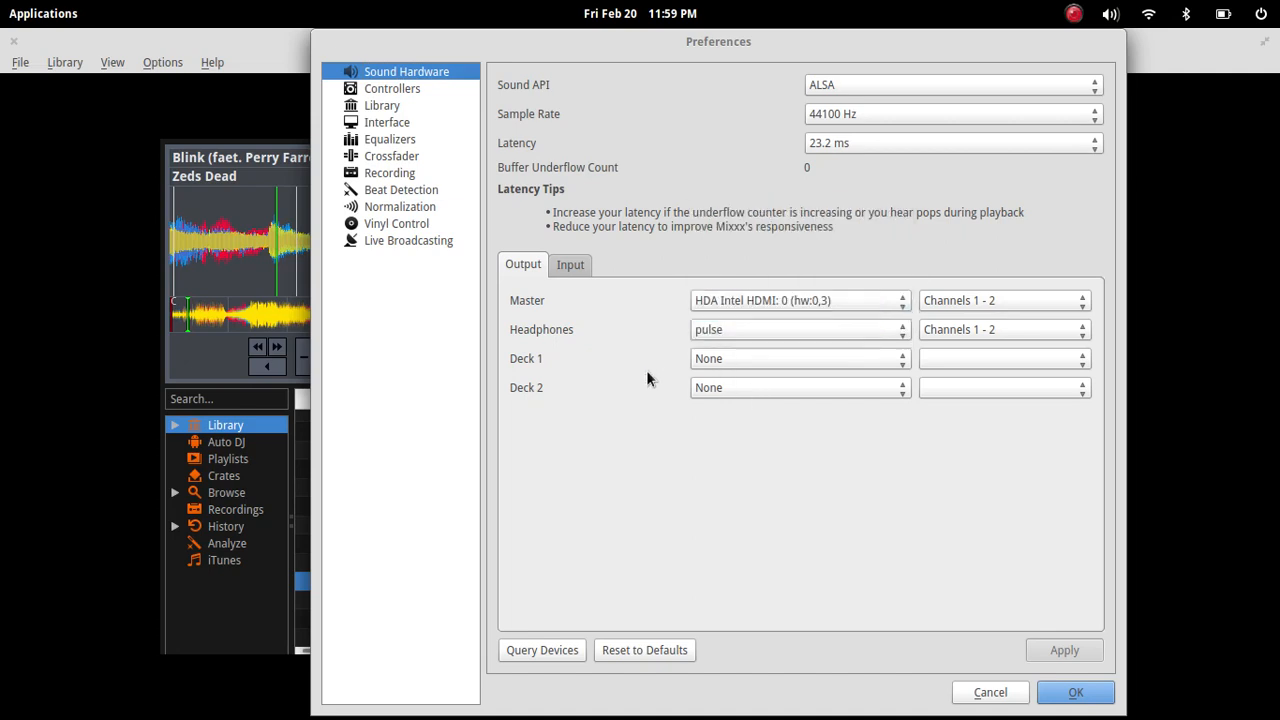
{"action": "mouse_move", "coordinate": [776, 368]}
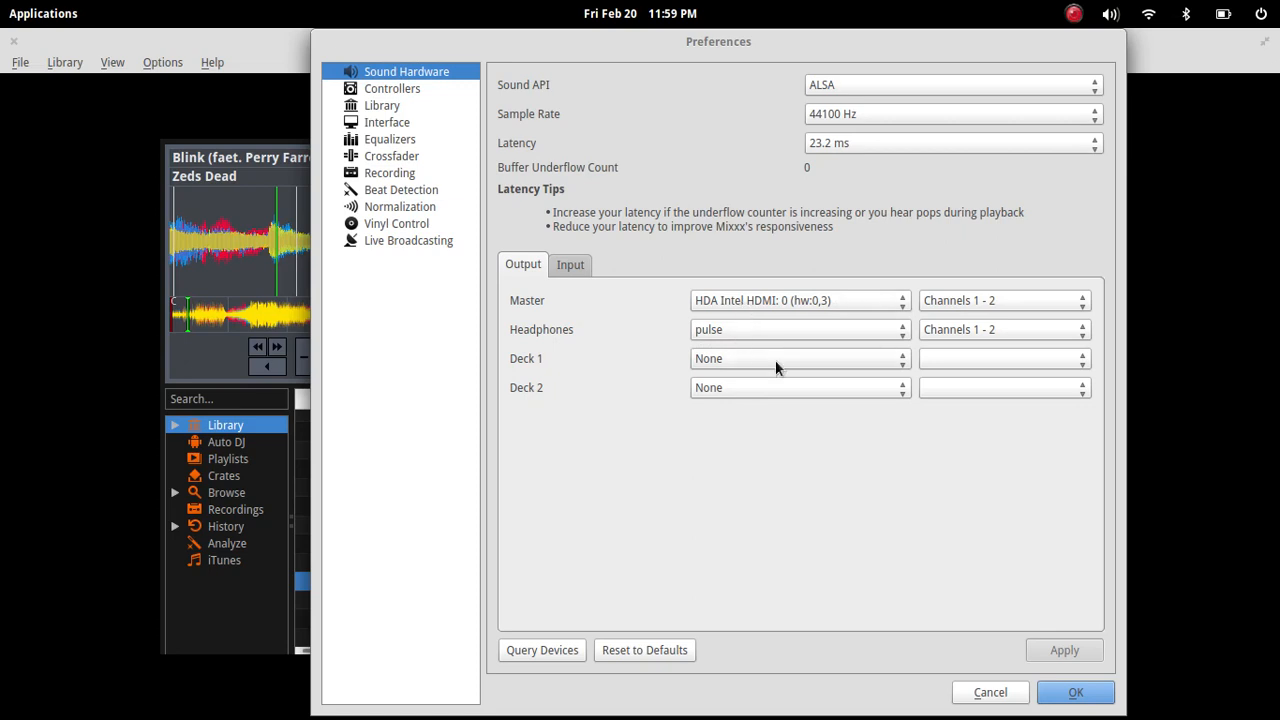
{"action": "mouse_move", "coordinate": [480, 444]}
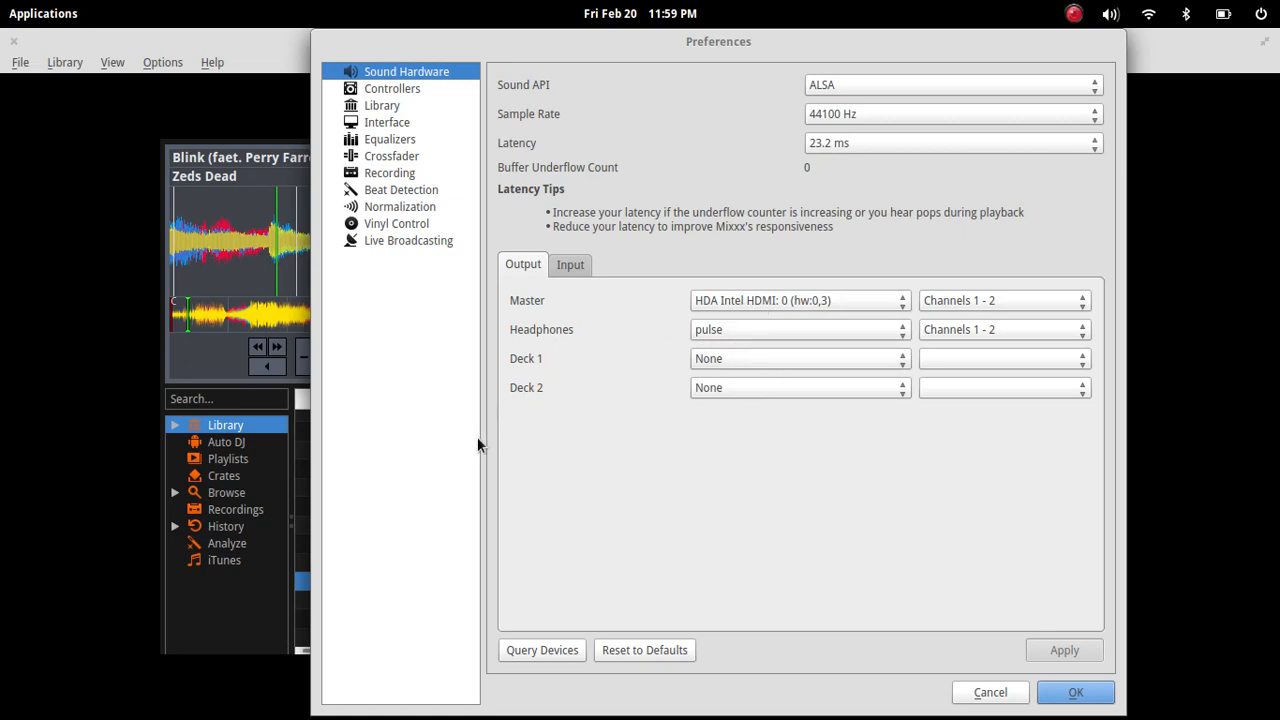
{"action": "mouse_move", "coordinate": [772, 252]}
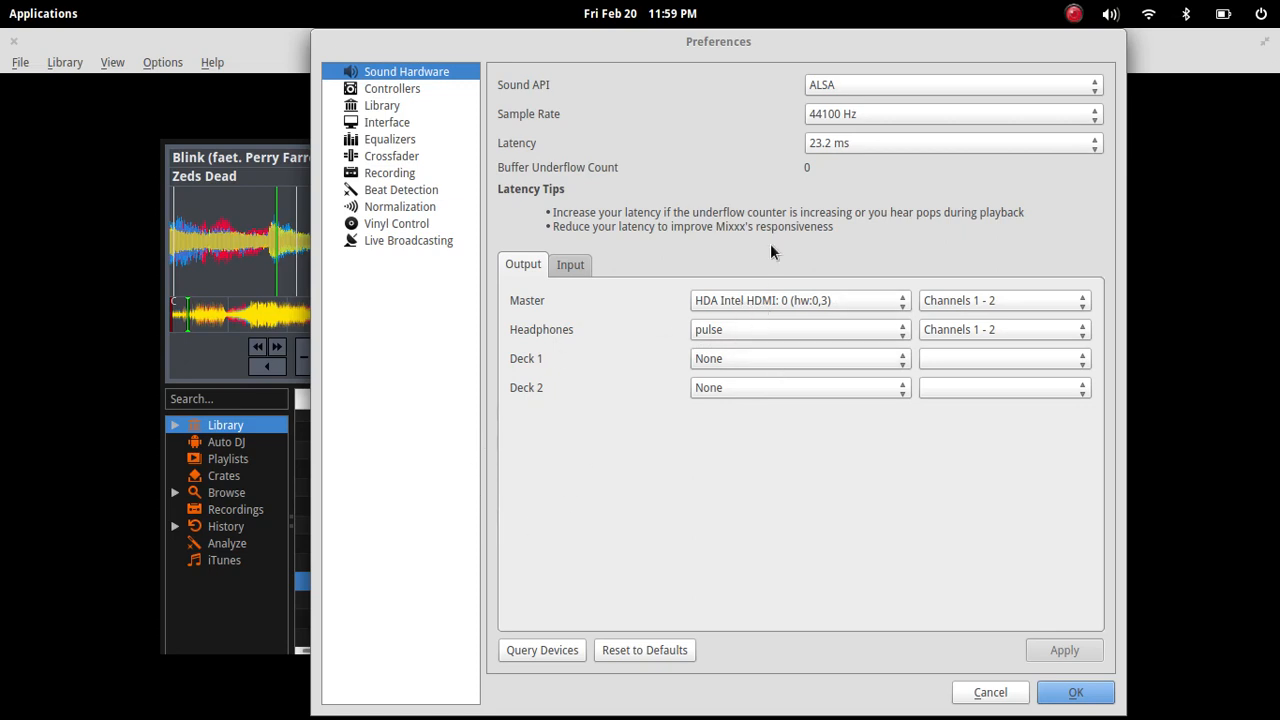
{"action": "left_click", "coordinate": [408, 240]}
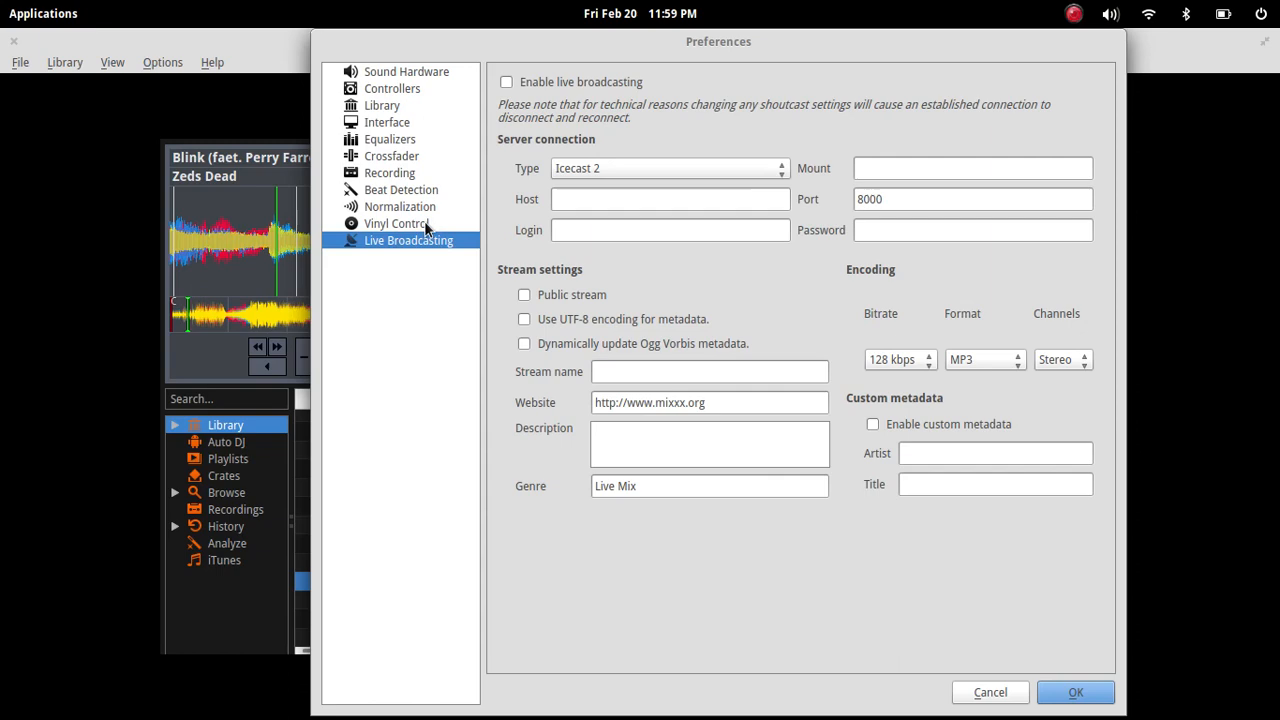
Step: View the Normalization settings, then cancel Preferences without saving to return to the two loaded decks
{"action": "left_click", "coordinate": [400, 206]}
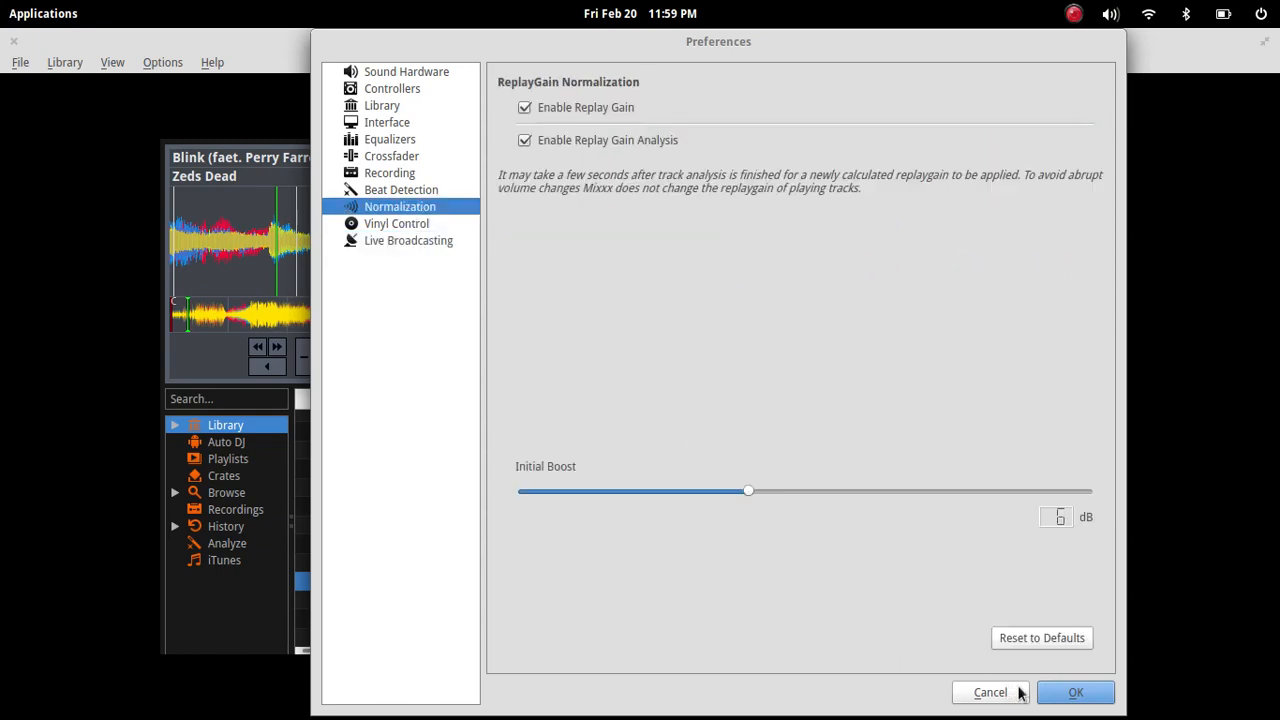
{"action": "left_click", "coordinate": [1076, 692]}
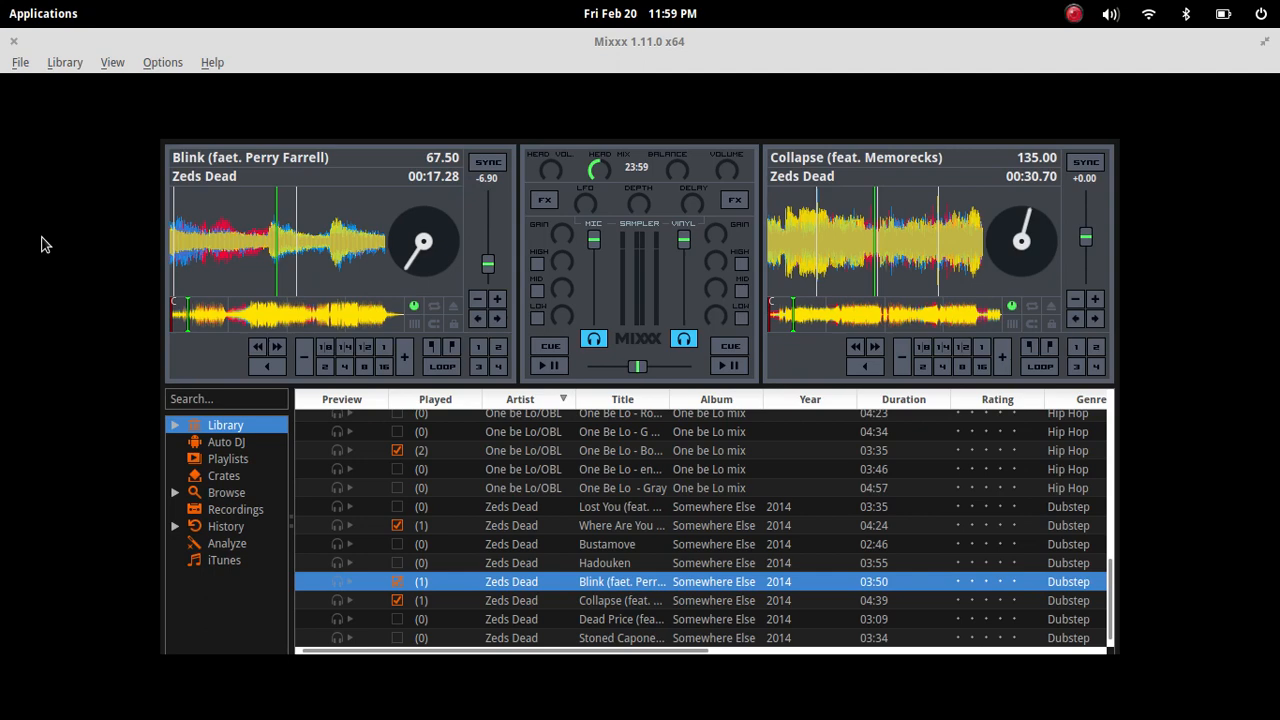
{"action": "mouse_move", "coordinate": [392, 252]}
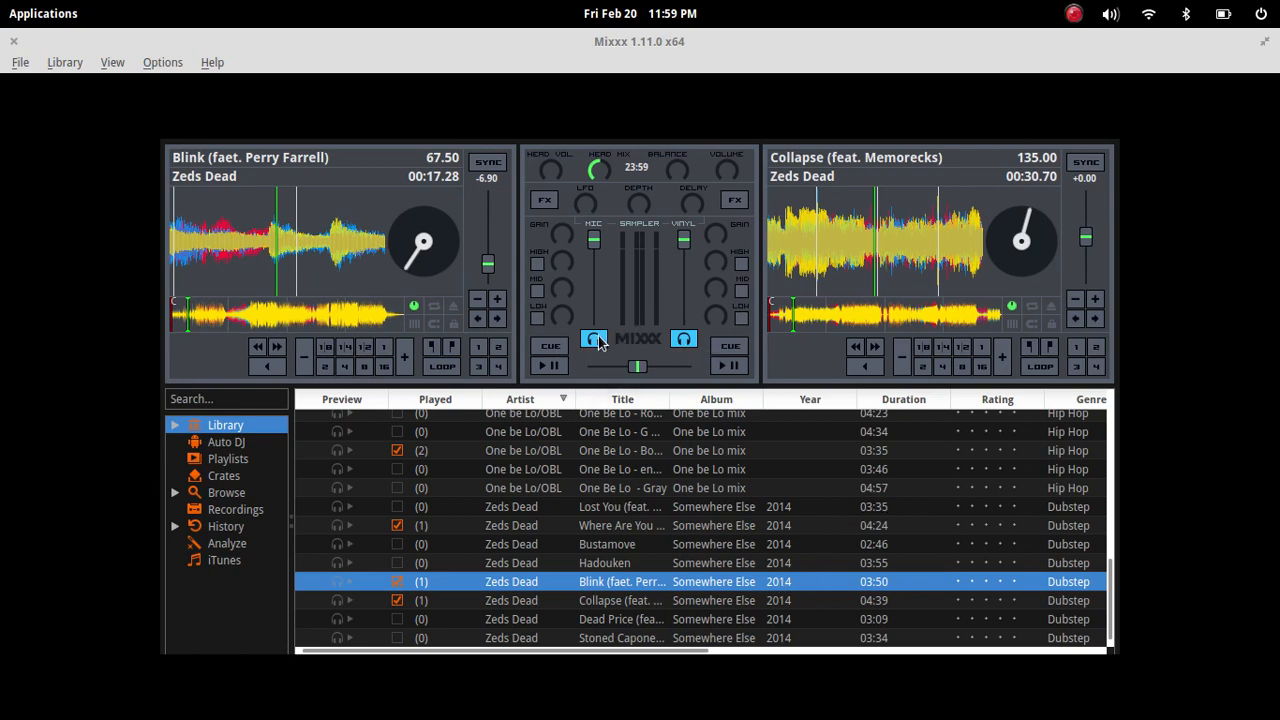
{"action": "left_click", "coordinate": [594, 340]}
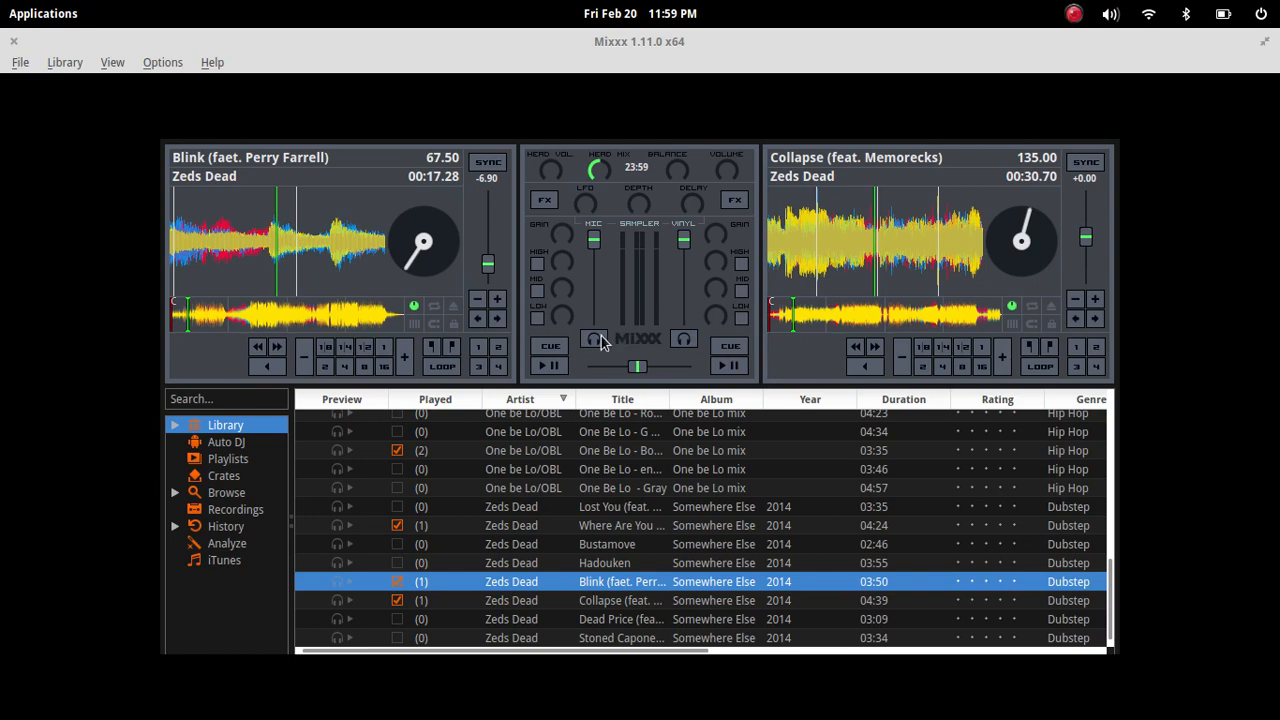
{"action": "left_click", "coordinate": [592, 338]}
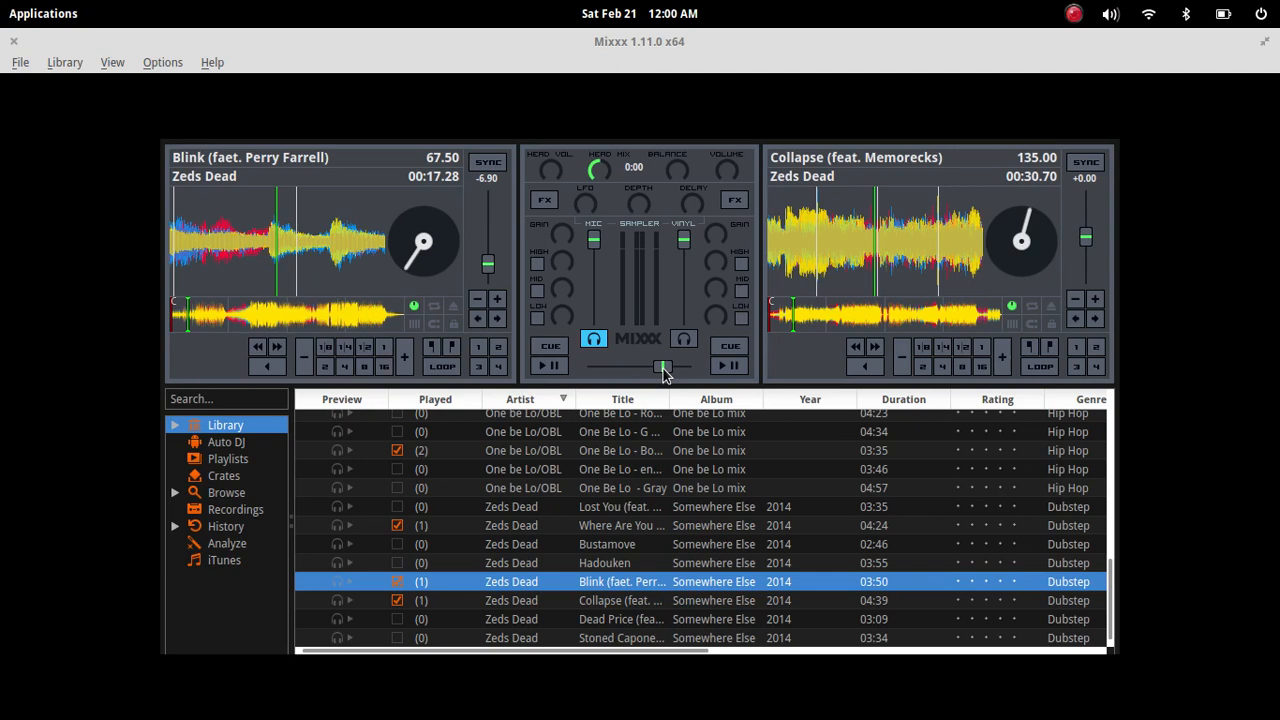
{"action": "left_click_drag", "start_coordinate": [664, 366], "coordinate": [642, 366]}
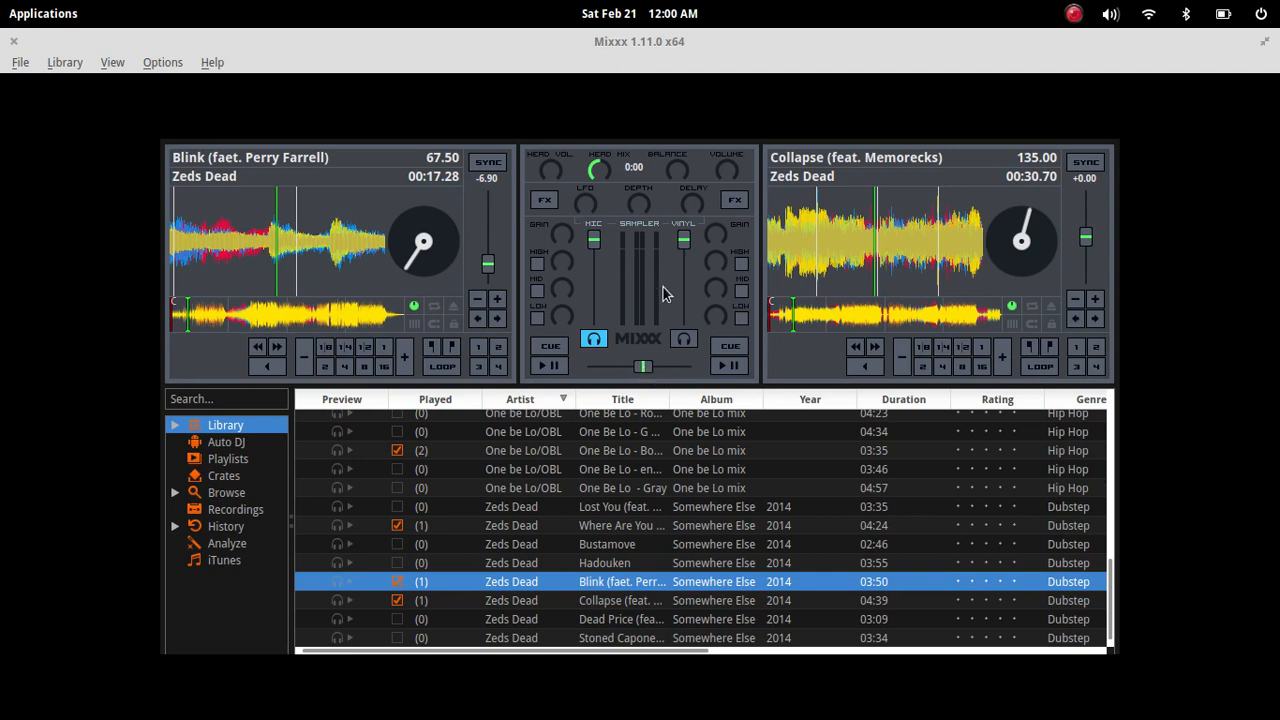
{"action": "mouse_move", "coordinate": [660, 350]}
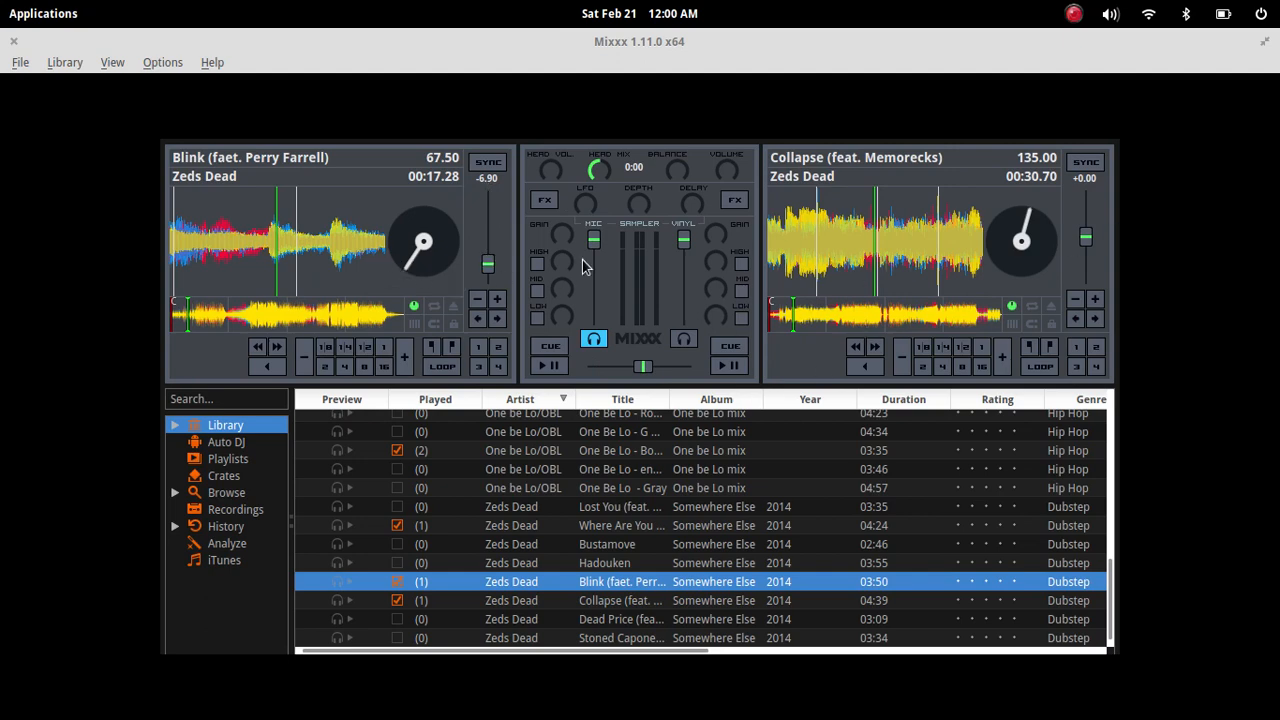
{"action": "left_click", "coordinate": [488, 160]}
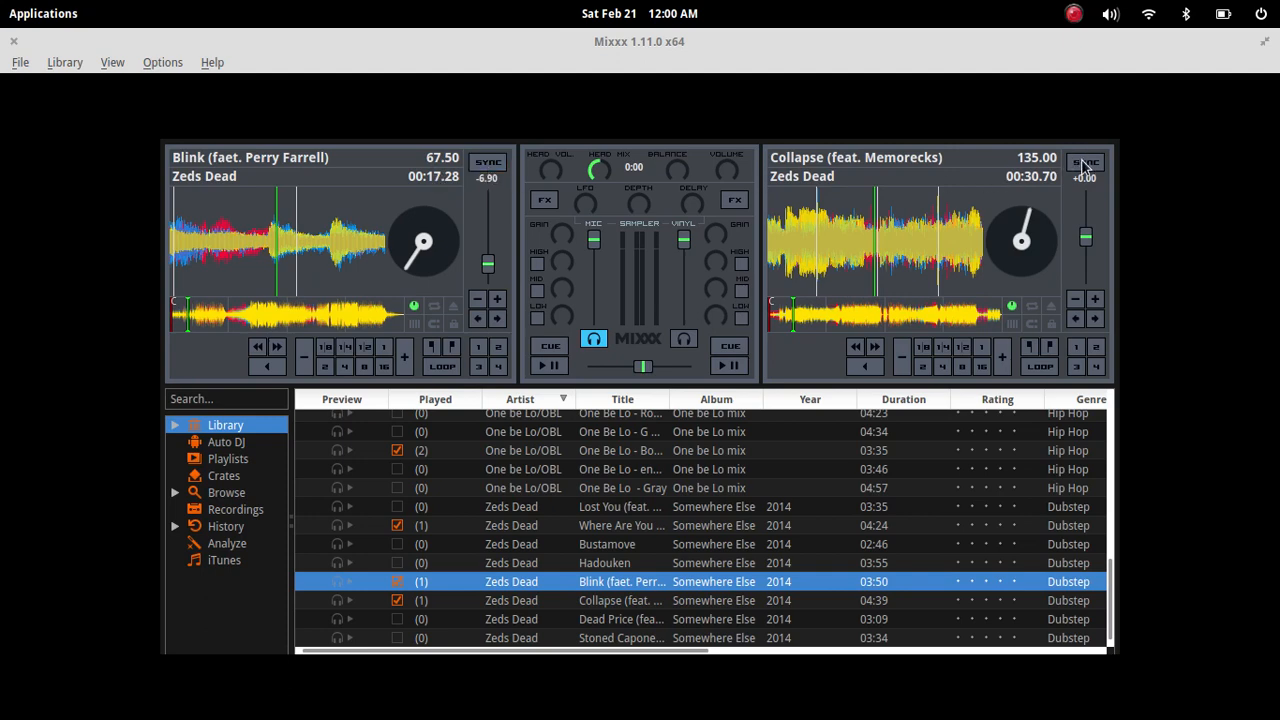
{"action": "left_click", "coordinate": [1084, 162]}
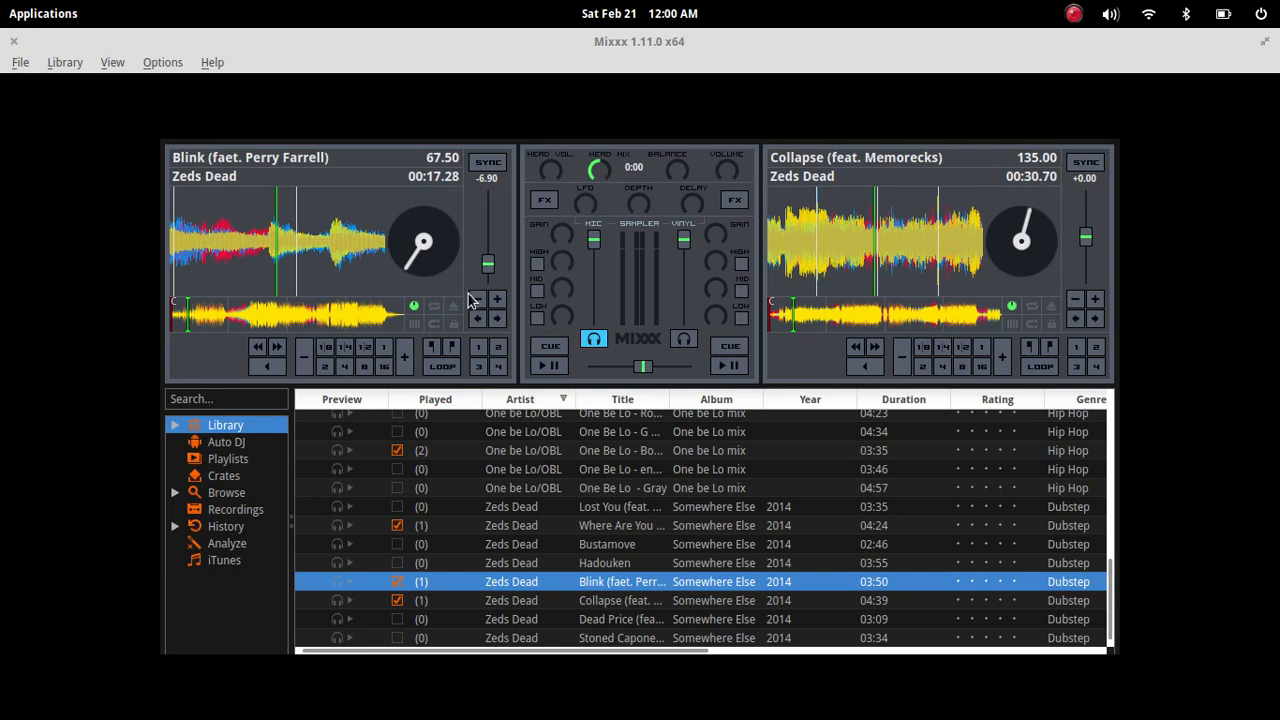
{"action": "mouse_move", "coordinate": [560, 180]}
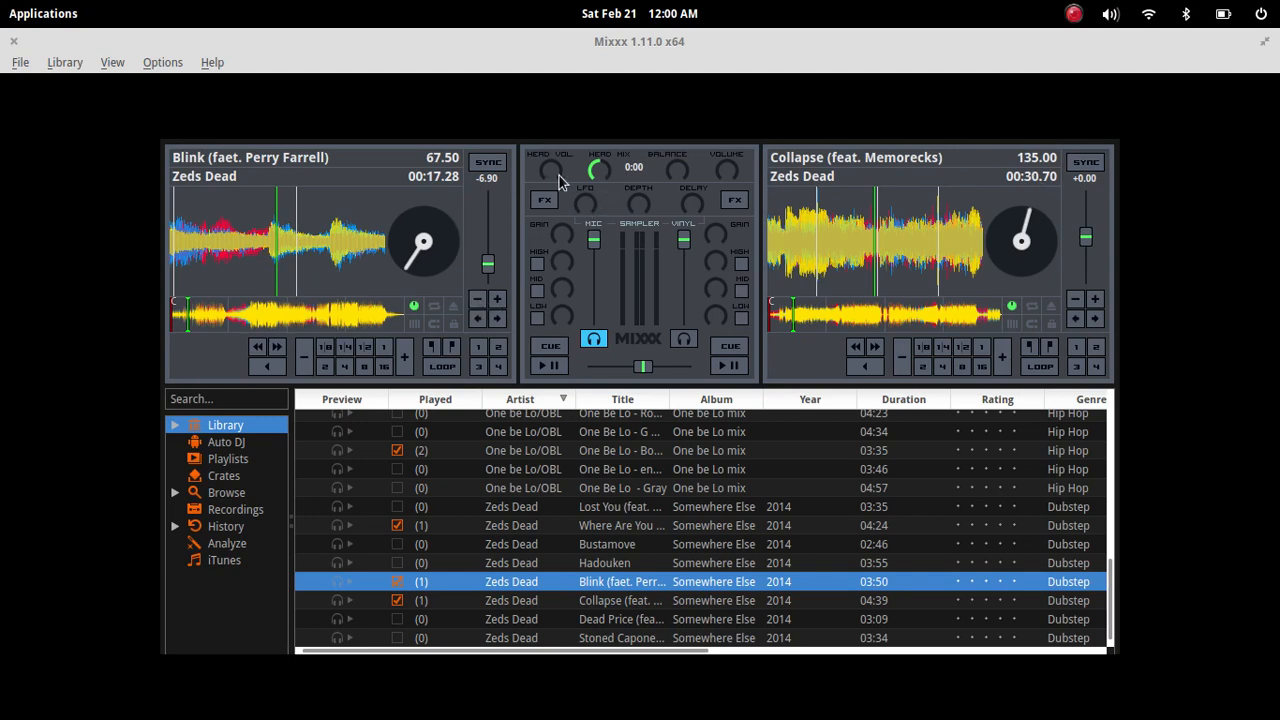
{"action": "left_click", "coordinate": [544, 200]}
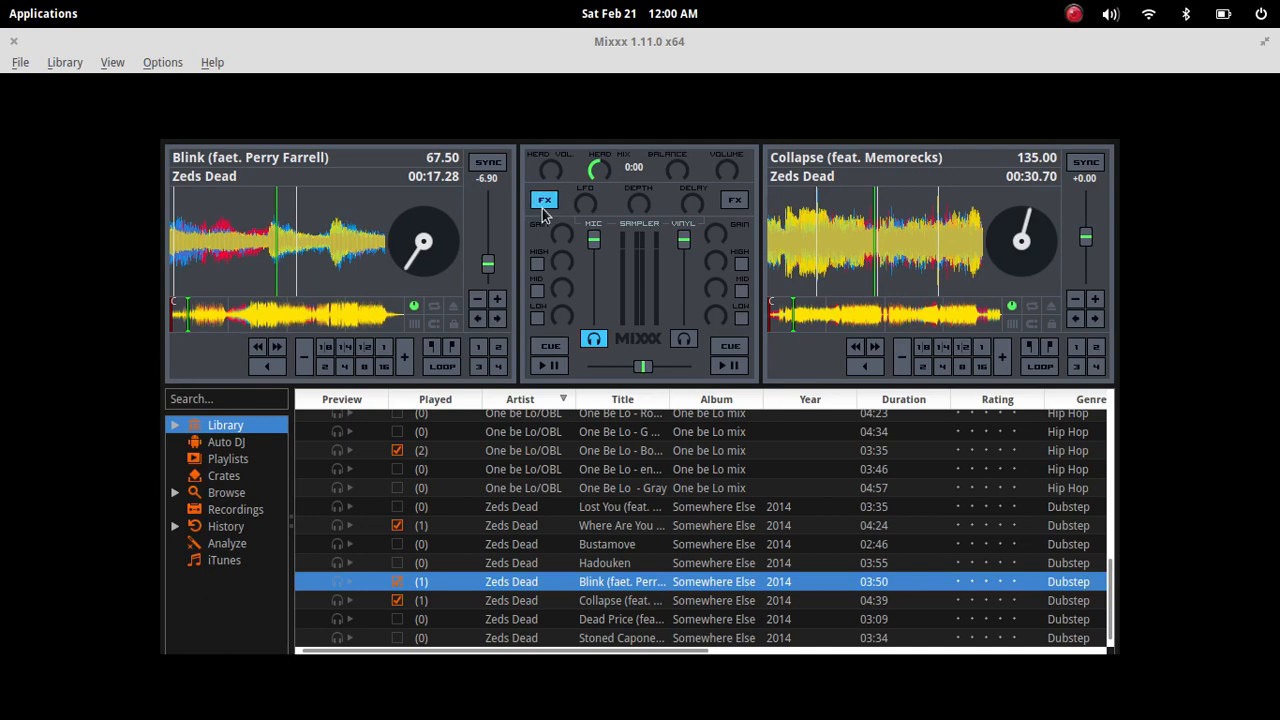
{"action": "mouse_move", "coordinate": [544, 200]}
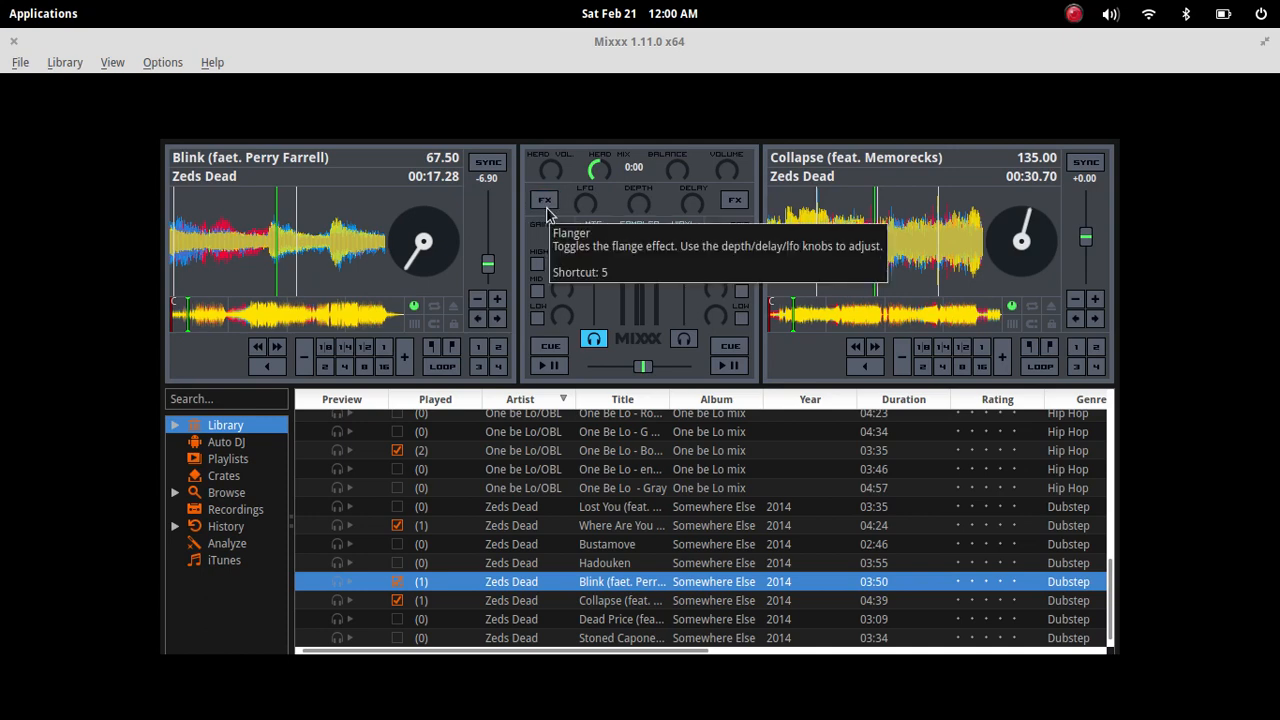
{"action": "mouse_move", "coordinate": [440, 362]}
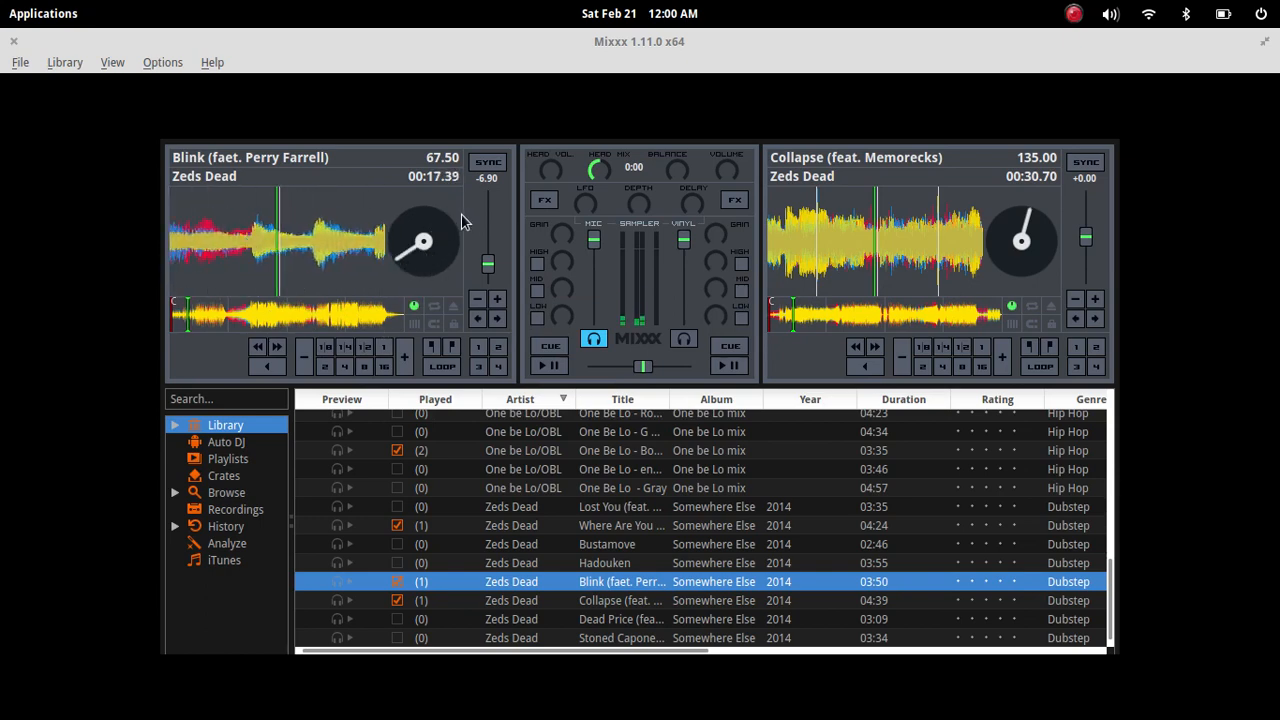
{"action": "mouse_move", "coordinate": [140, 296]}
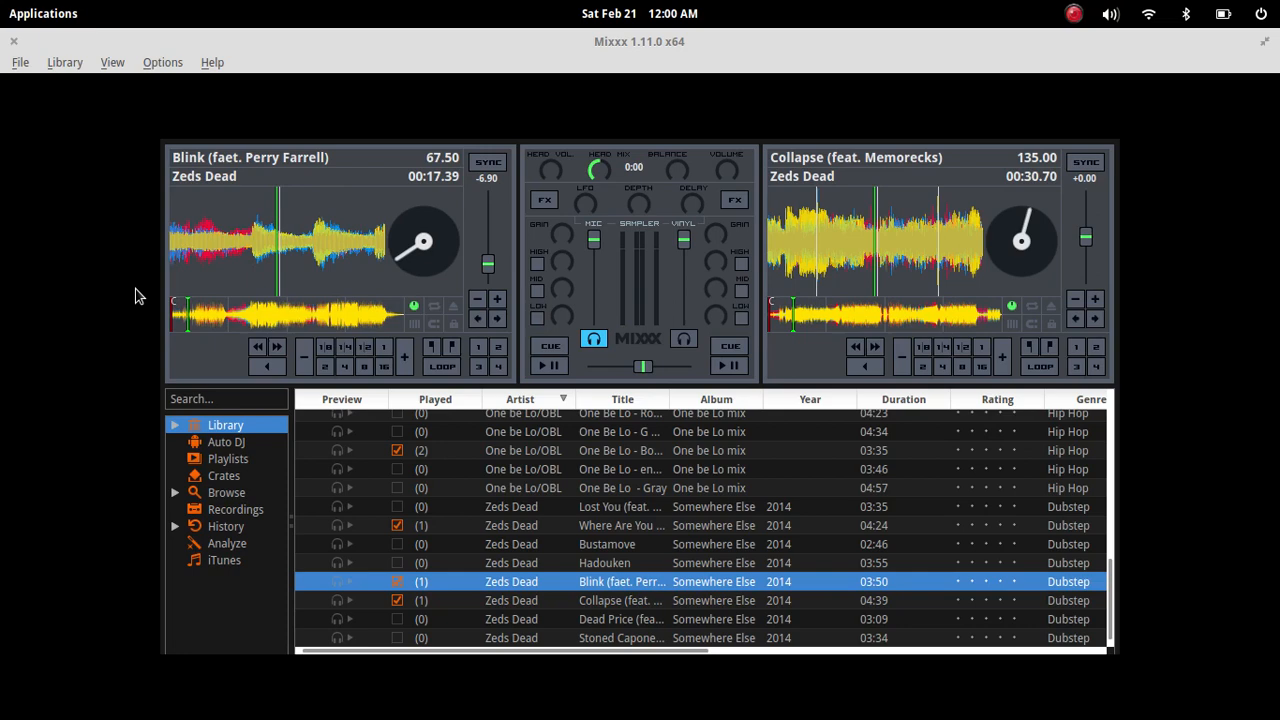
{"action": "mouse_move", "coordinate": [136, 314]}
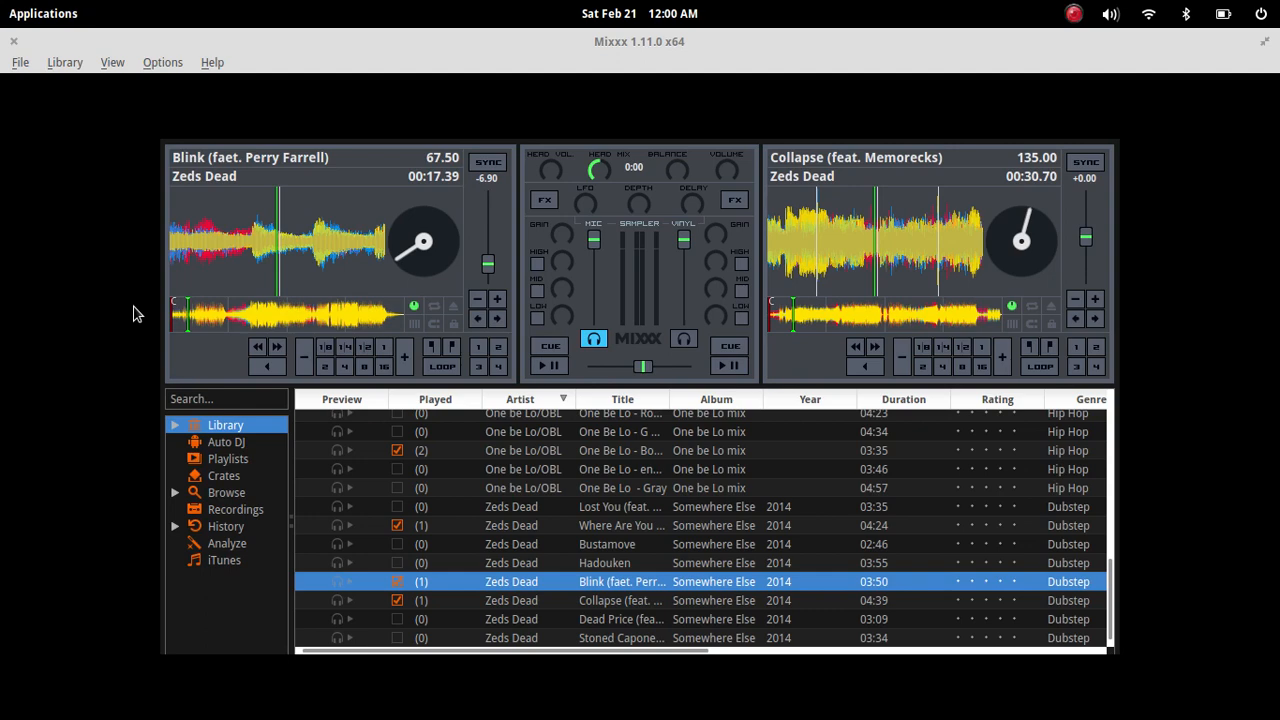
{"action": "mouse_move", "coordinate": [676, 212]}
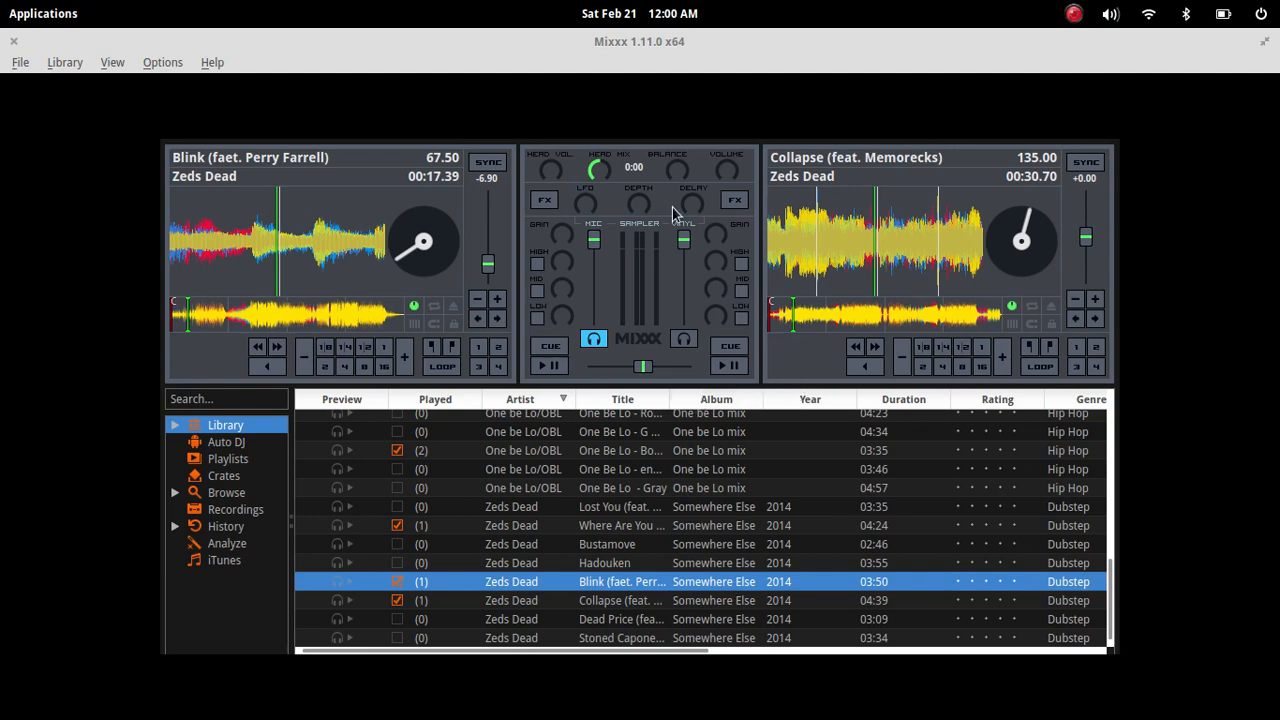
{"action": "mouse_move", "coordinate": [1168, 568]}
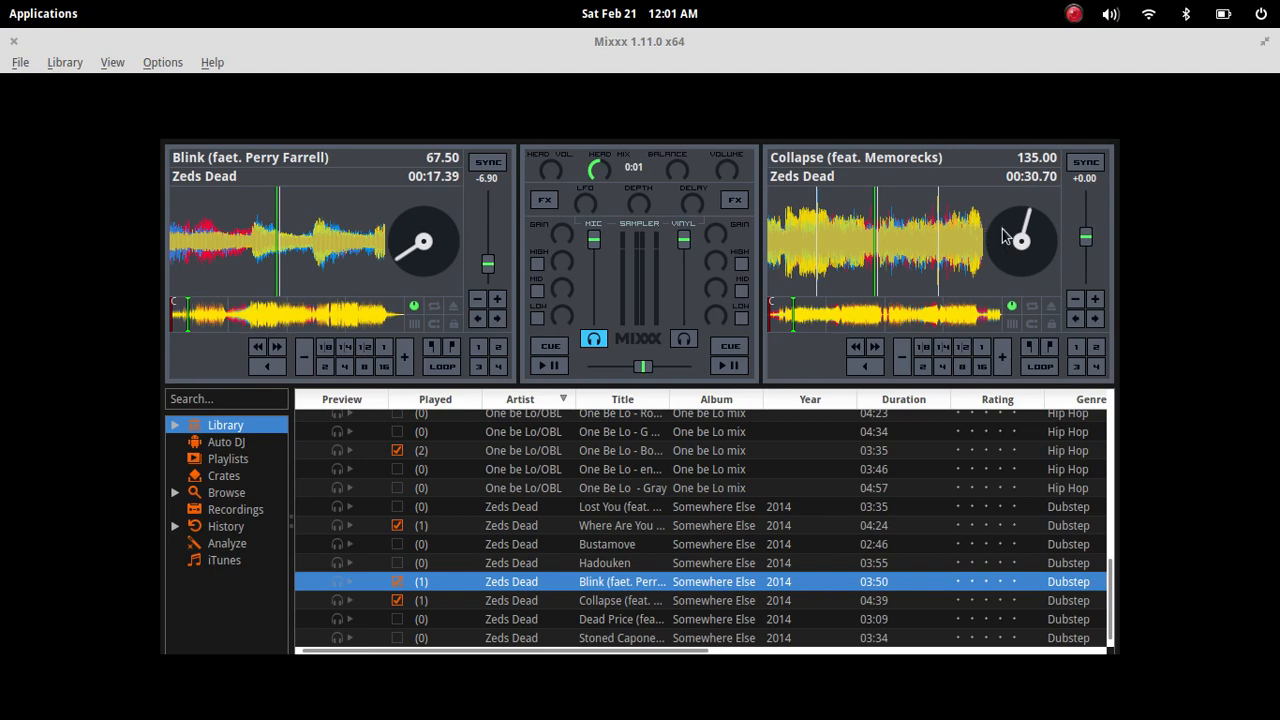
{"action": "mouse_move", "coordinate": [1096, 270]}
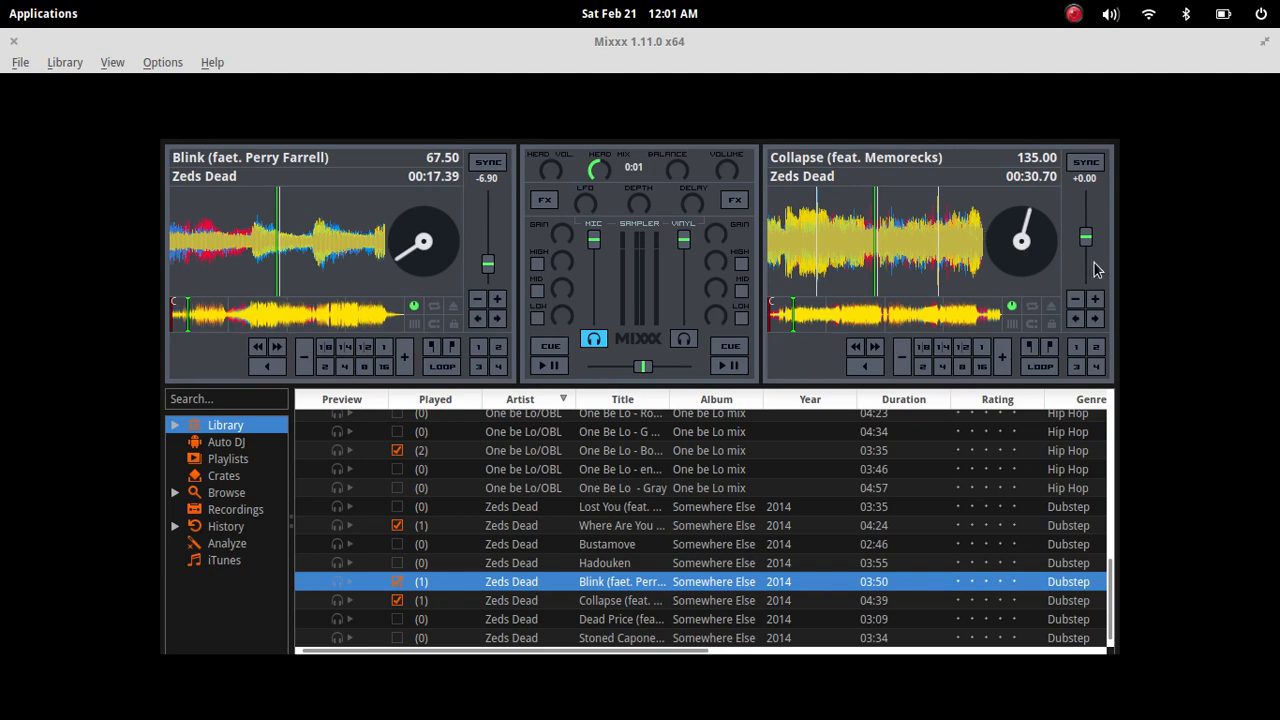
{"action": "mouse_move", "coordinate": [1136, 378]}
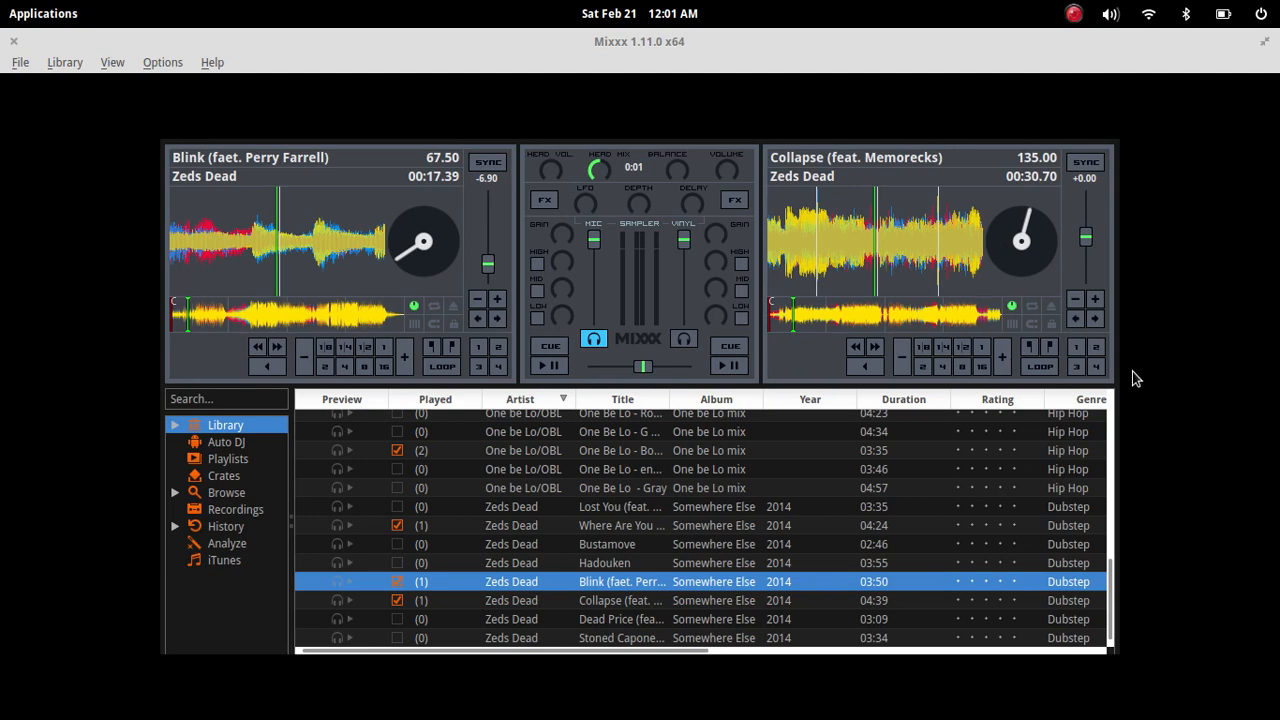
{"action": "mouse_move", "coordinate": [1168, 276]}
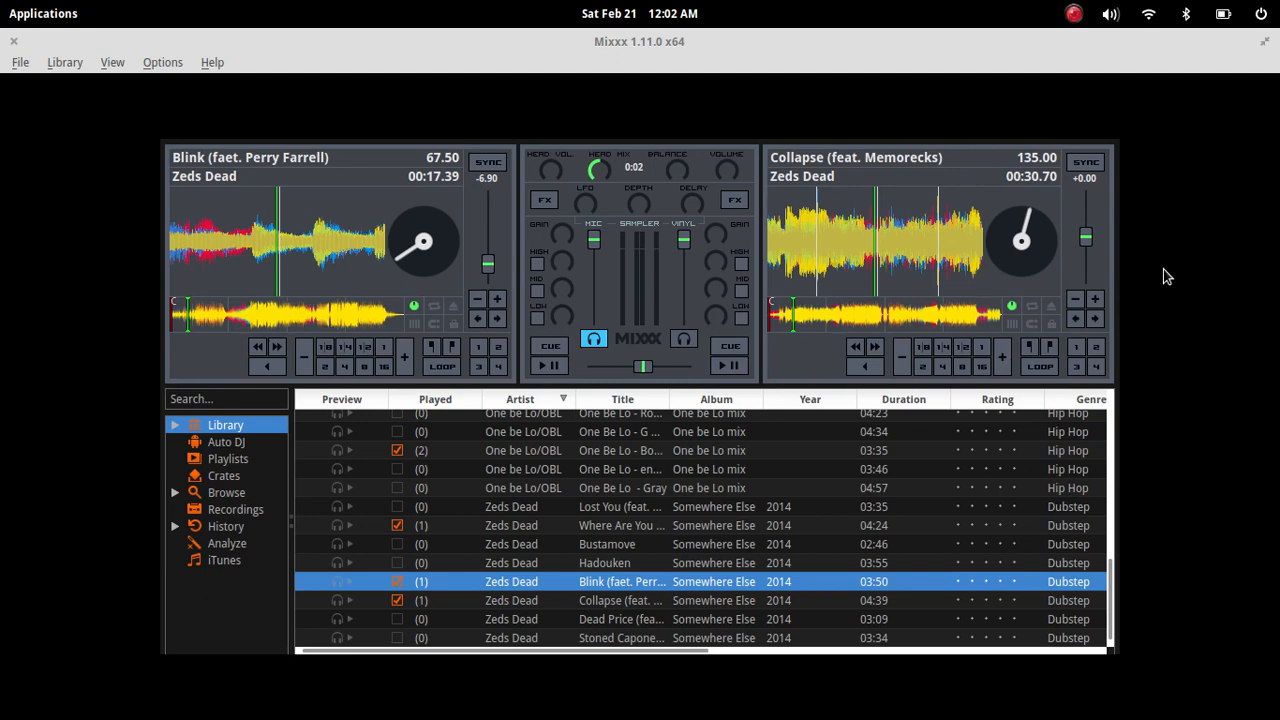
{"action": "left_click", "coordinate": [1074, 12]}
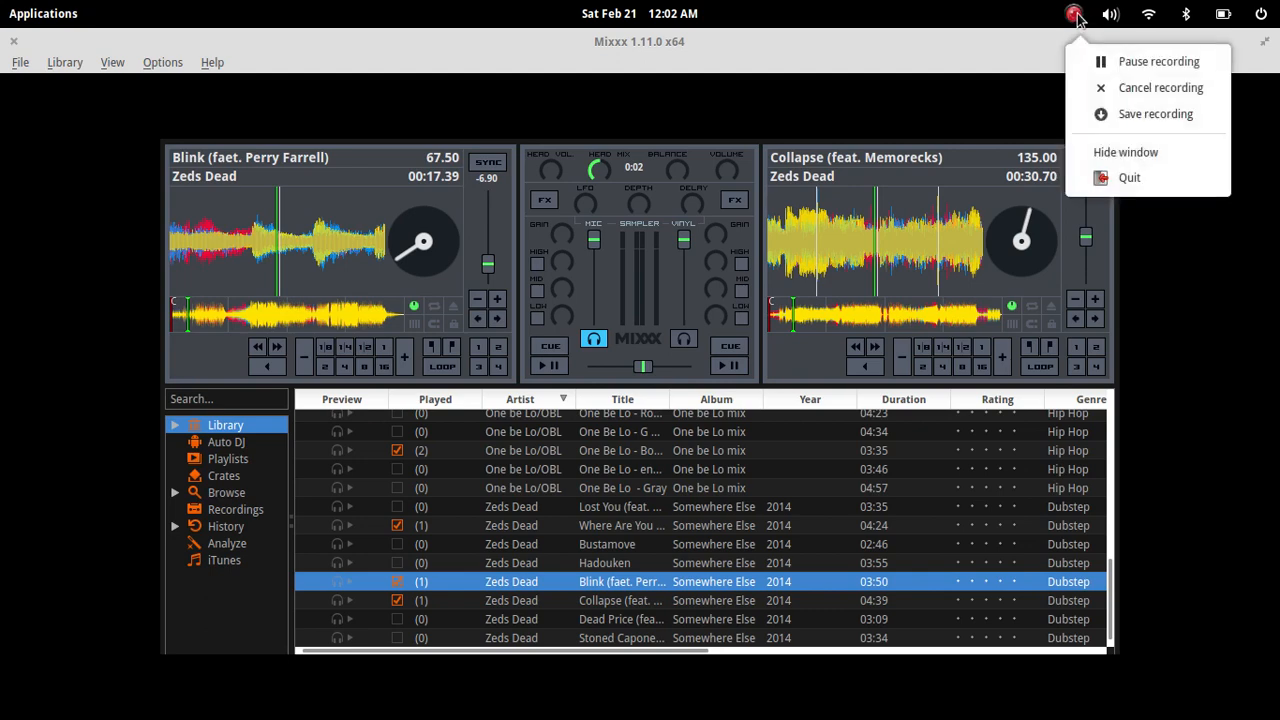